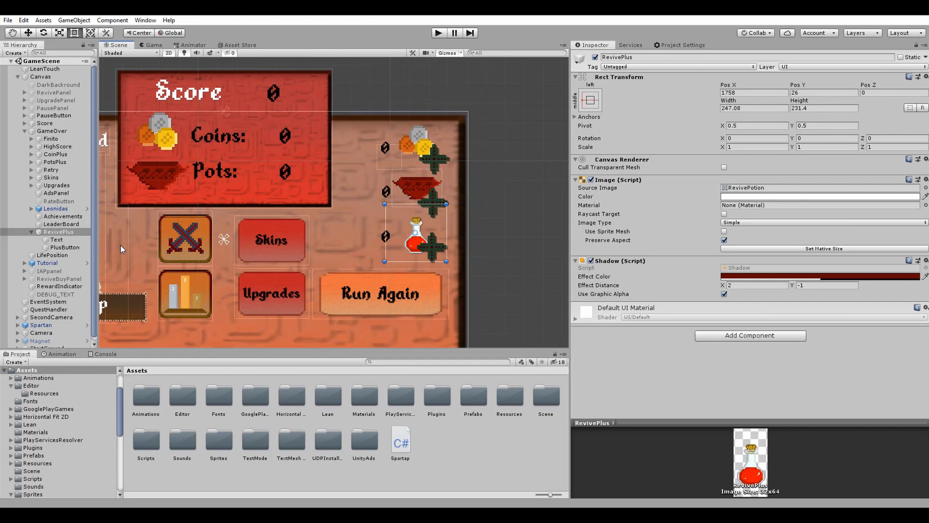
Write RevivePanel(int i): reviveBuyPanel.SetActive(true) when i == 0, SetActive(false) when i == 1
click(57, 239)
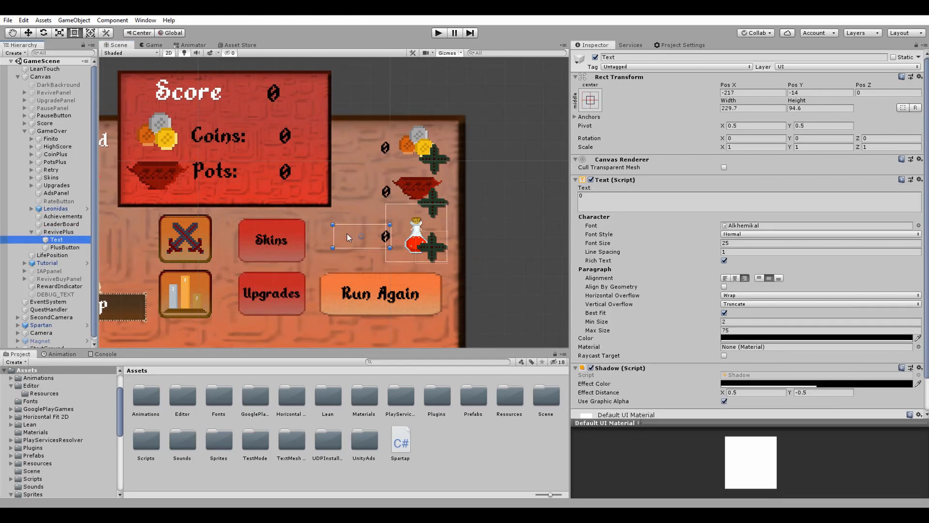
click(65, 247)
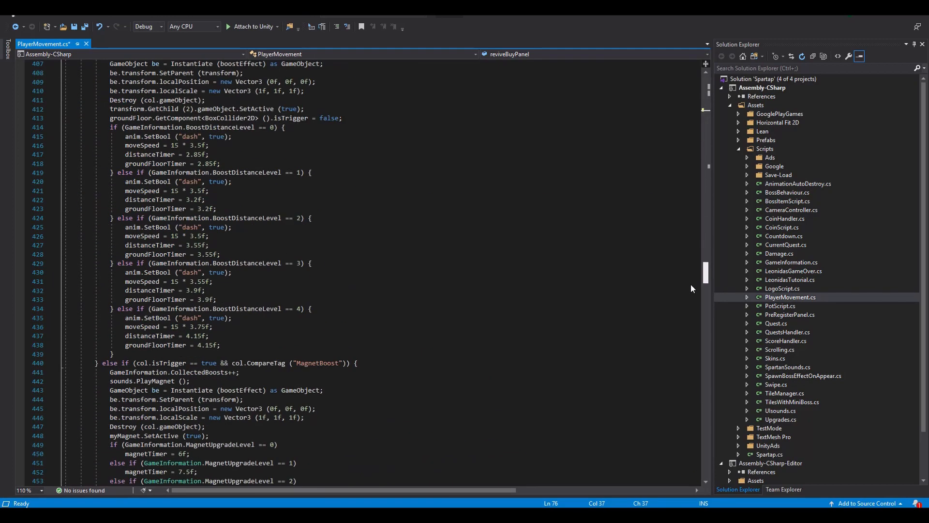
scroll(down, 3)
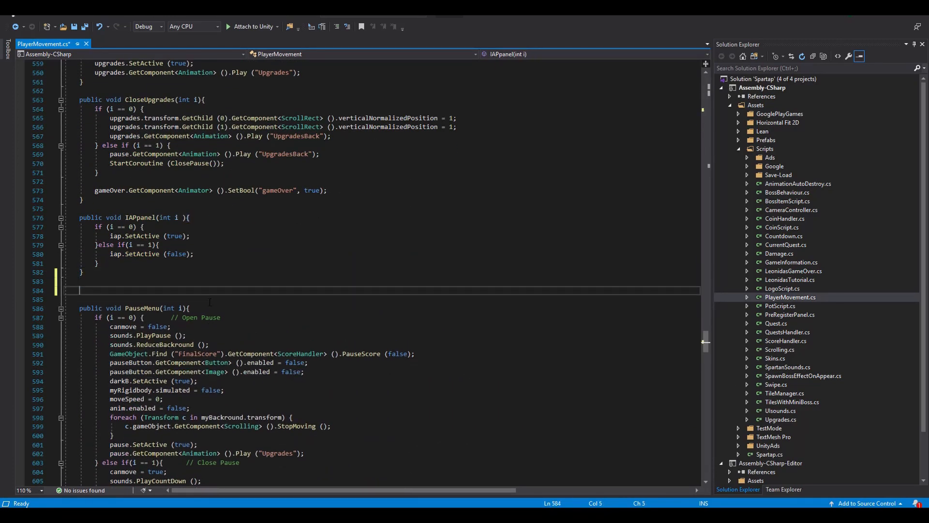
text(public void RevivePanel(int i)
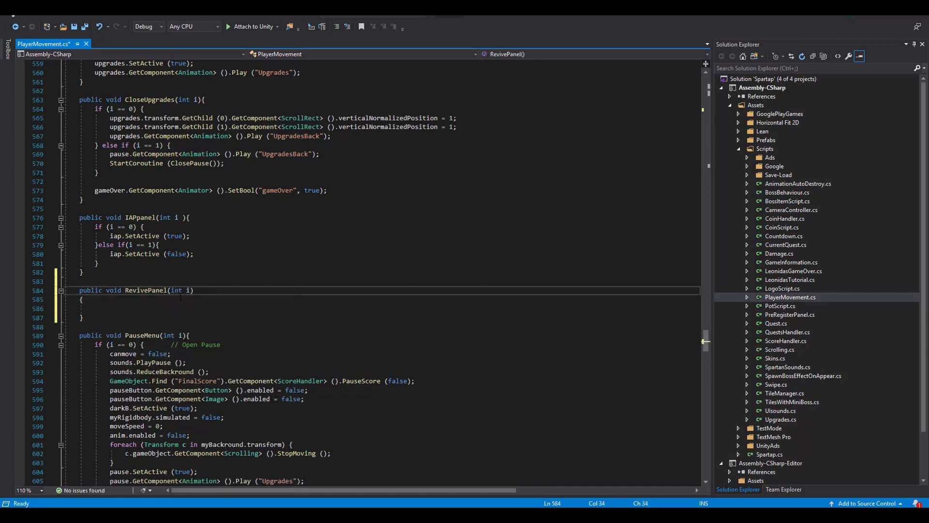
text(if())
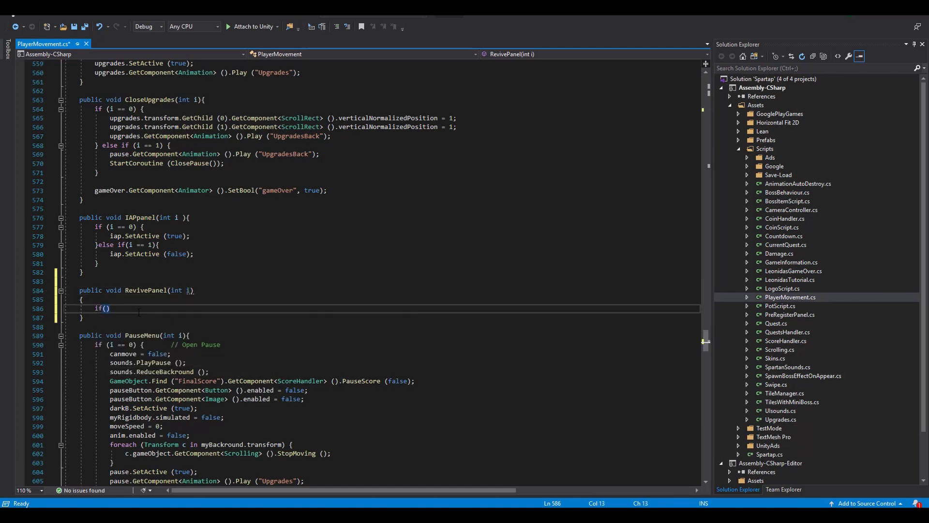
text(i == 0)
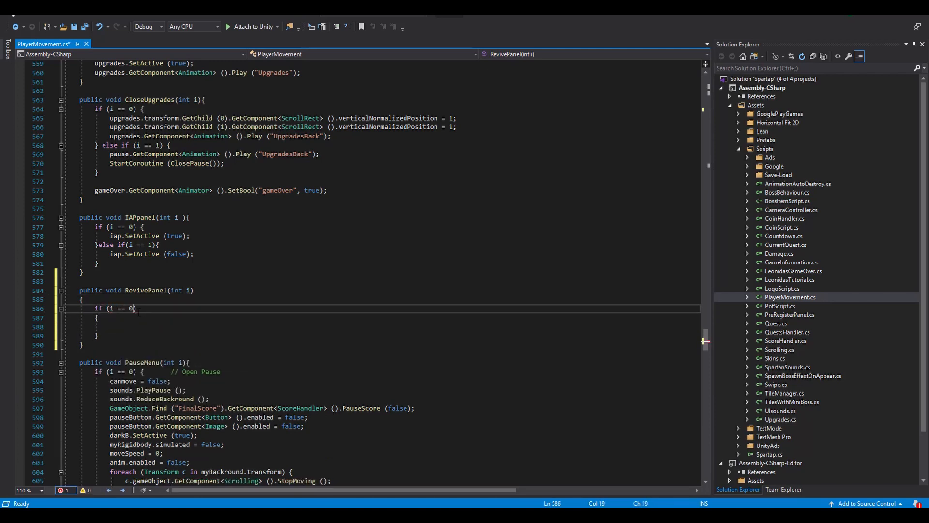
text(reviveBuyPanel.S)
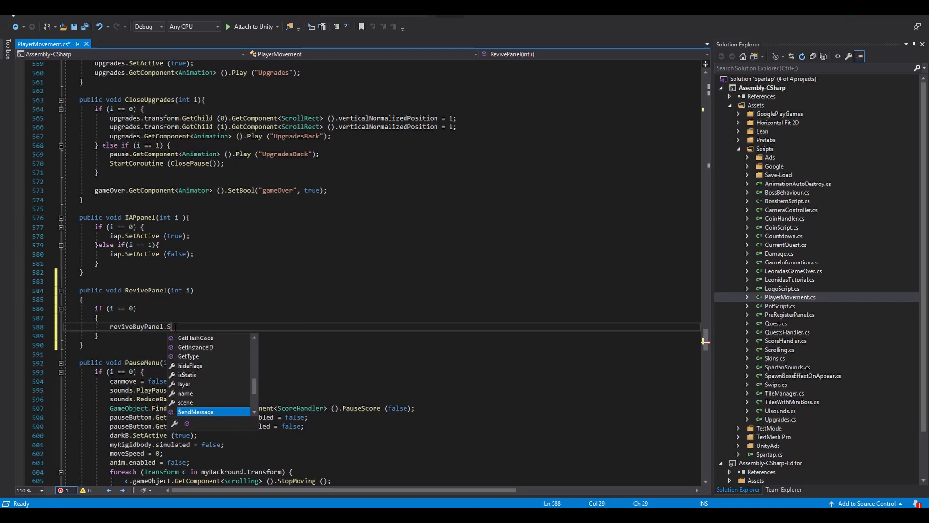
text(etActive(true);)
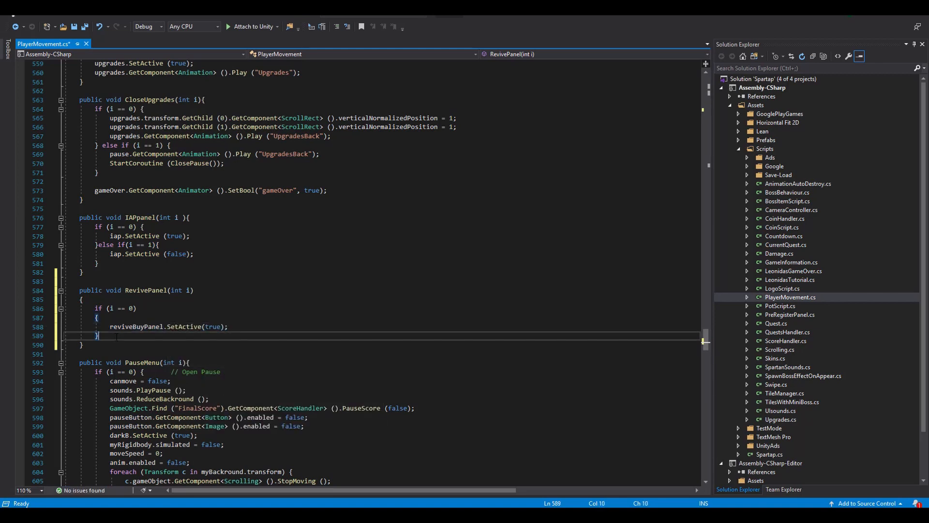
text(else if ())
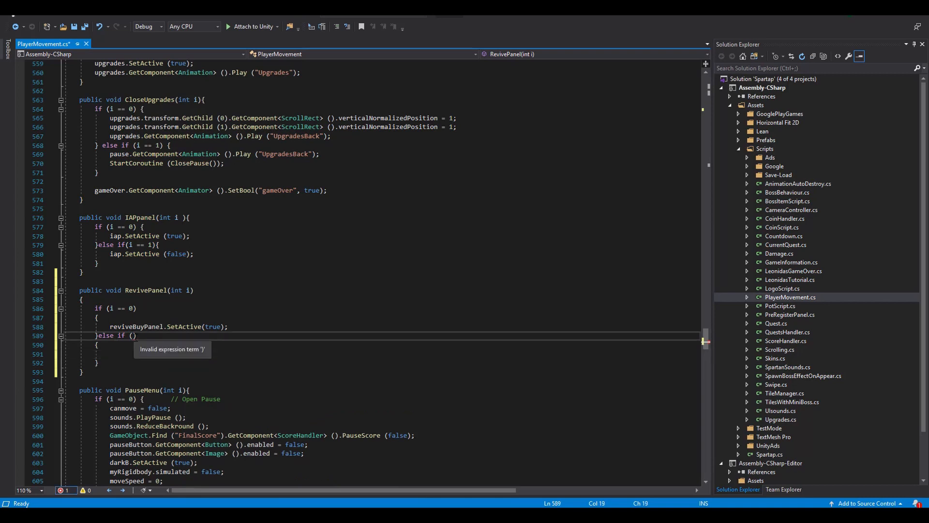
text(i == 1)
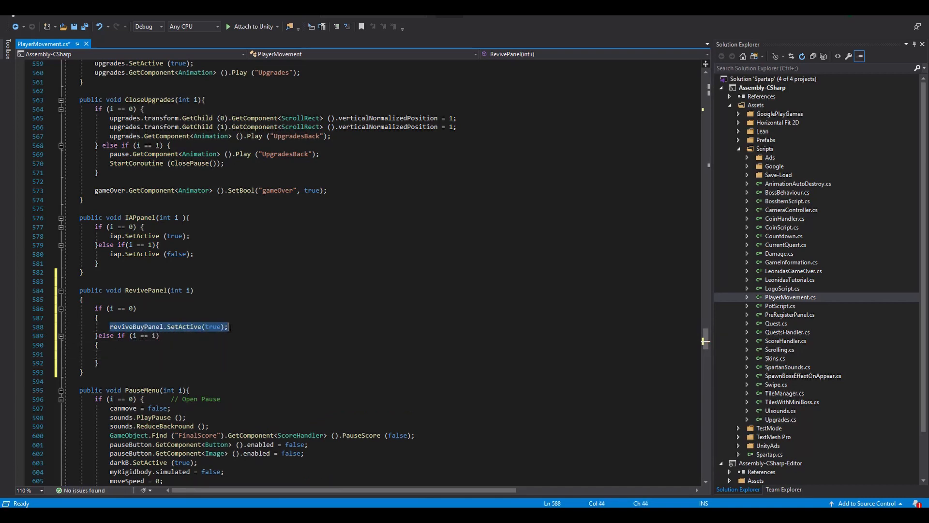
text(reviveBuyPanel.SetActive(false);)
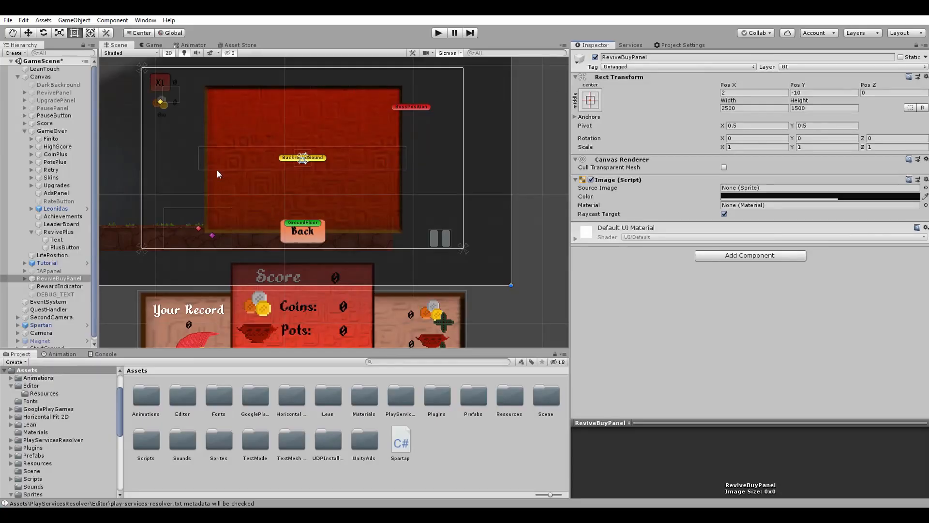
Assign ReviveBuyPanel on Spartan's PlayerMovement and disable the panel by default
click(40, 321)
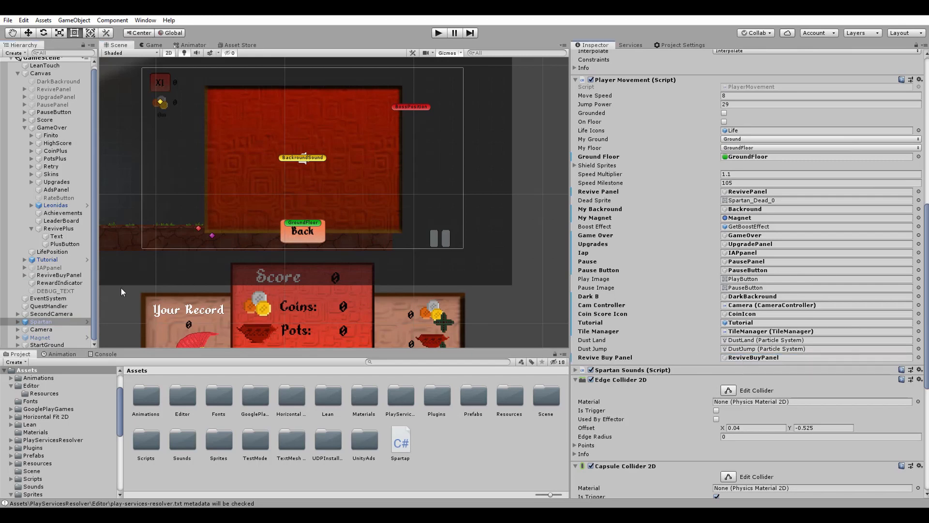
click(58, 274)
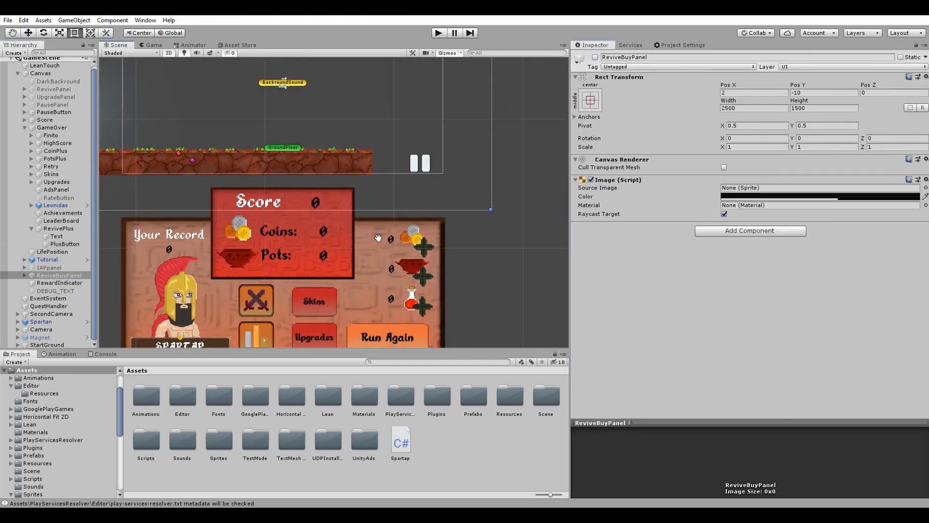
click(64, 244)
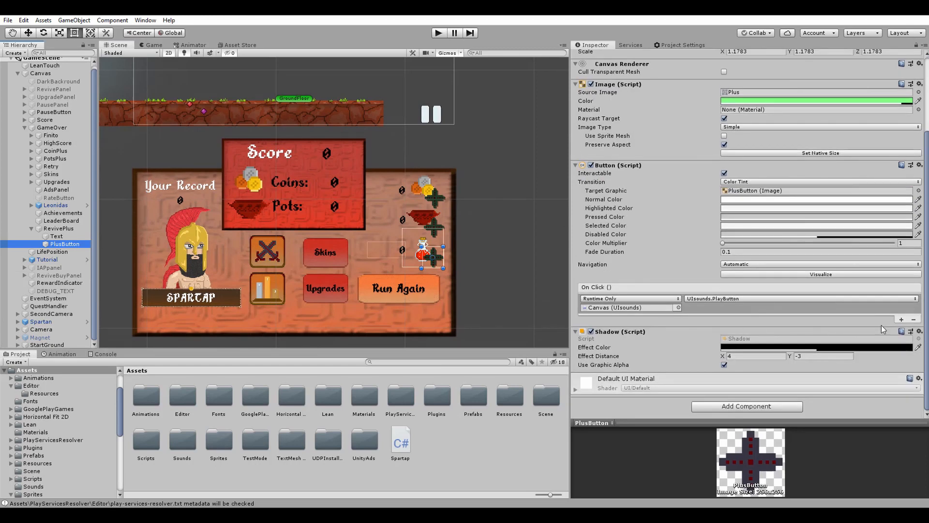
Wire PlusButton and Back (parameter 1) OnClick to PlayerMovement.RevivePanel, then enter Play mode
click(901, 319)
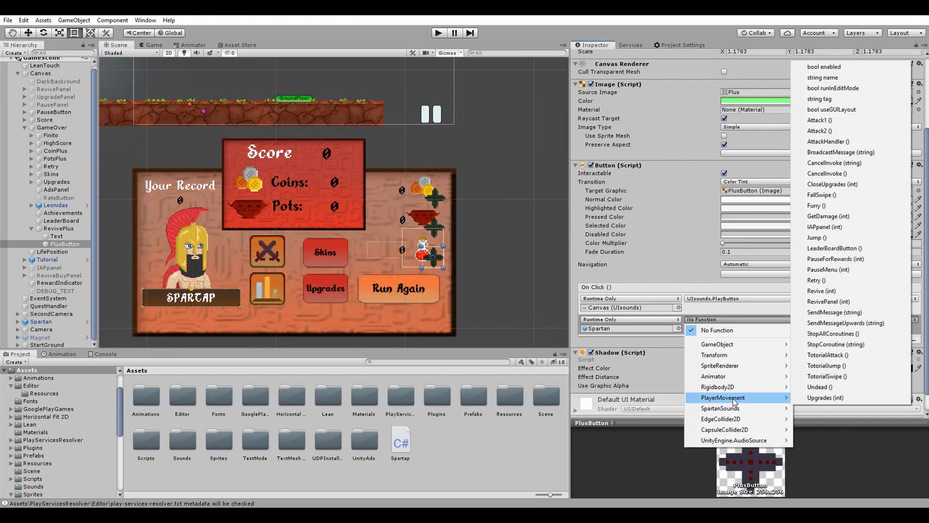
click(826, 302)
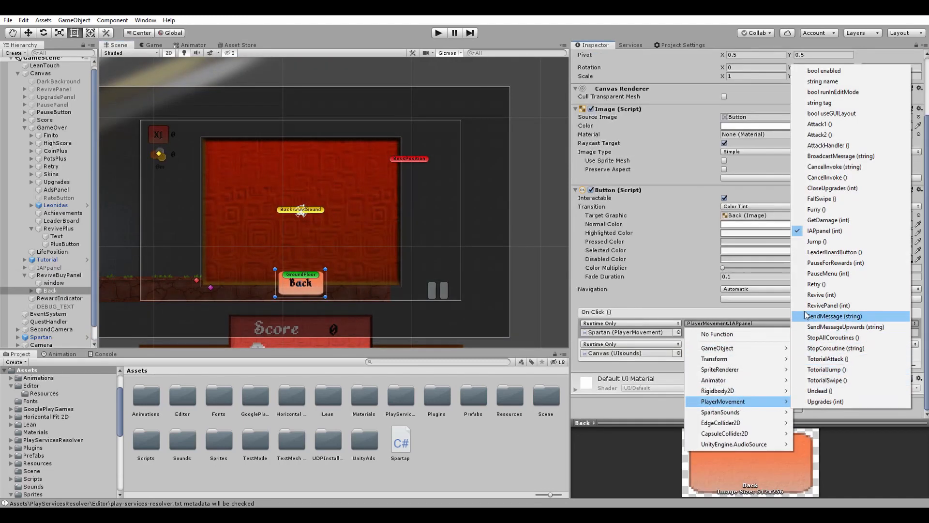
click(830, 306)
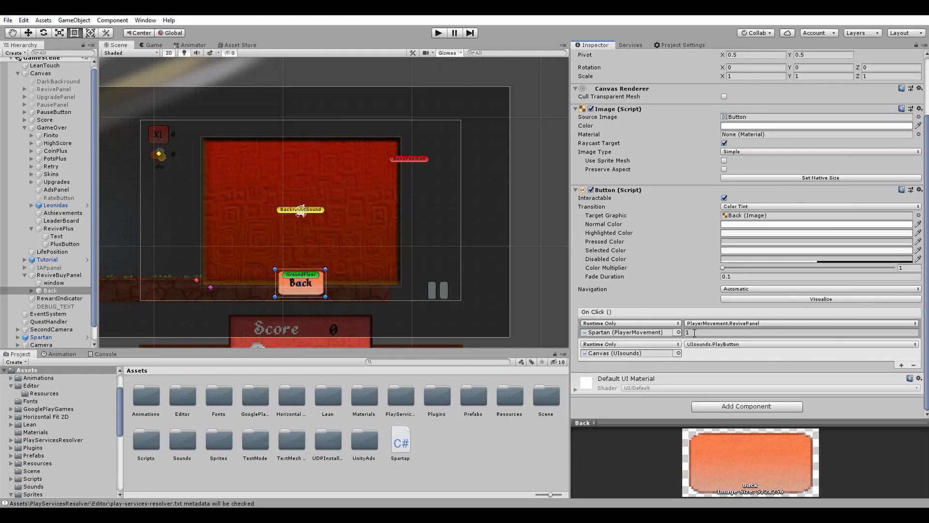
click(59, 274)
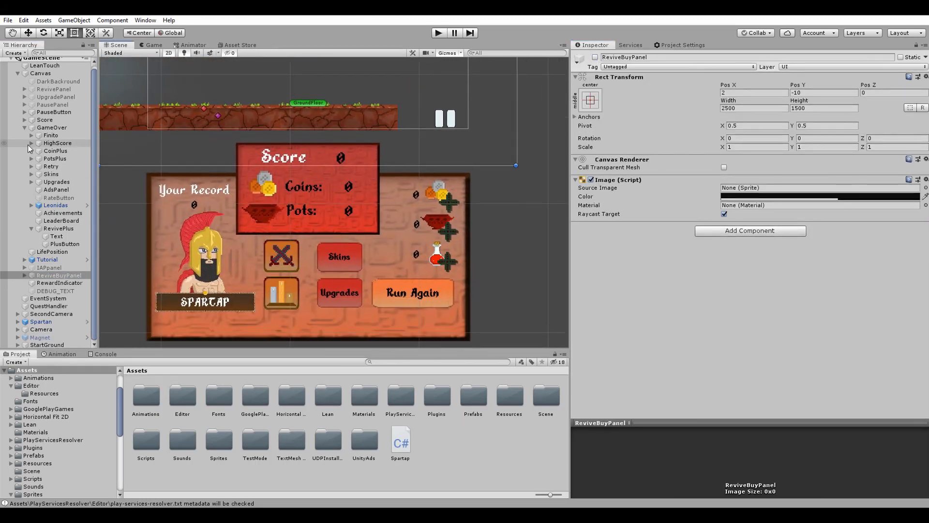
click(438, 33)
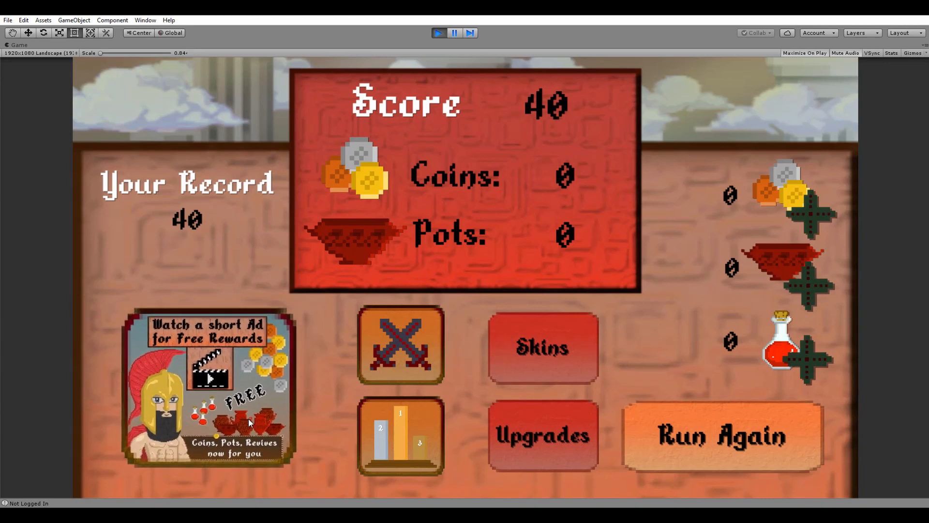
click(207, 385)
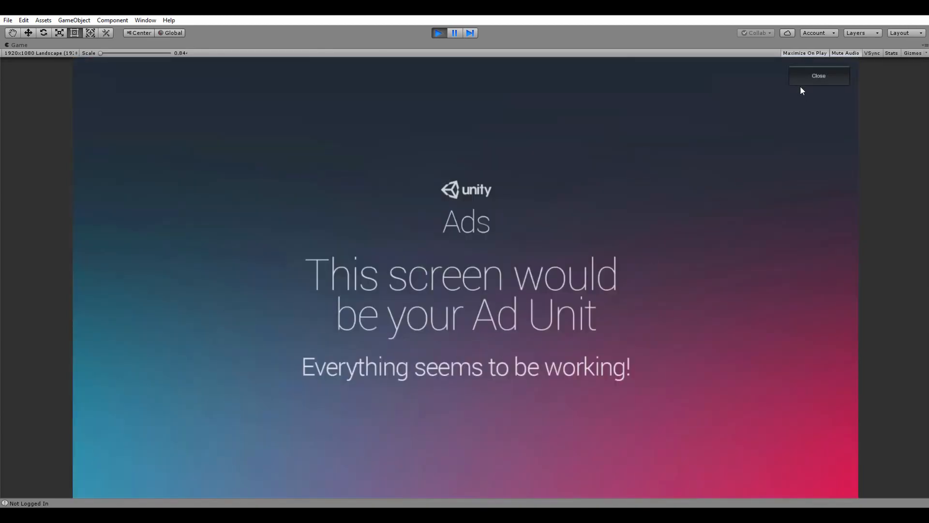
click(819, 75)
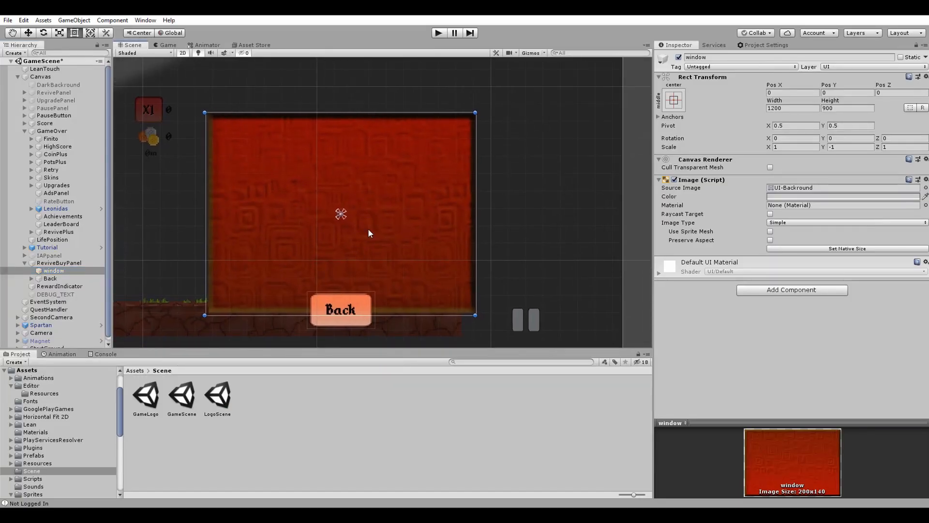
Create Buy1 under window with RevivePotion and SkinBackround image children
click(68, 278)
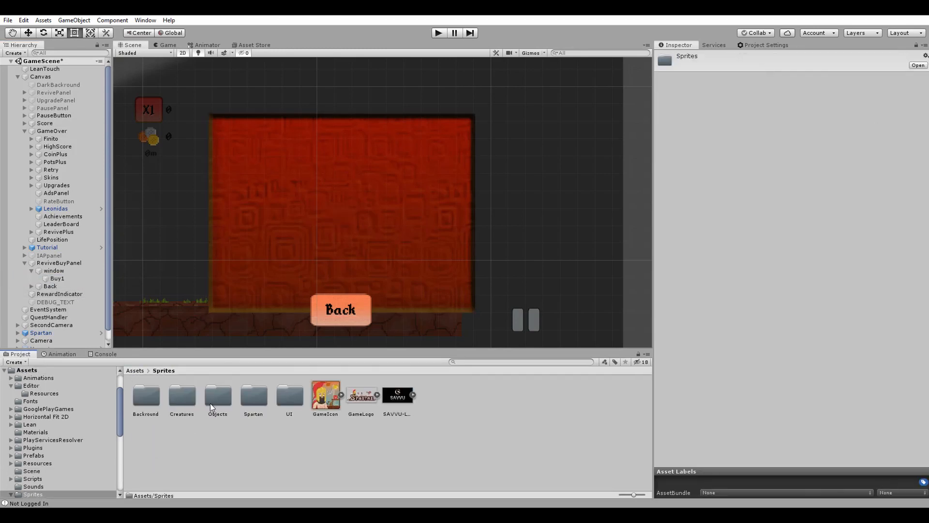
click(58, 279)
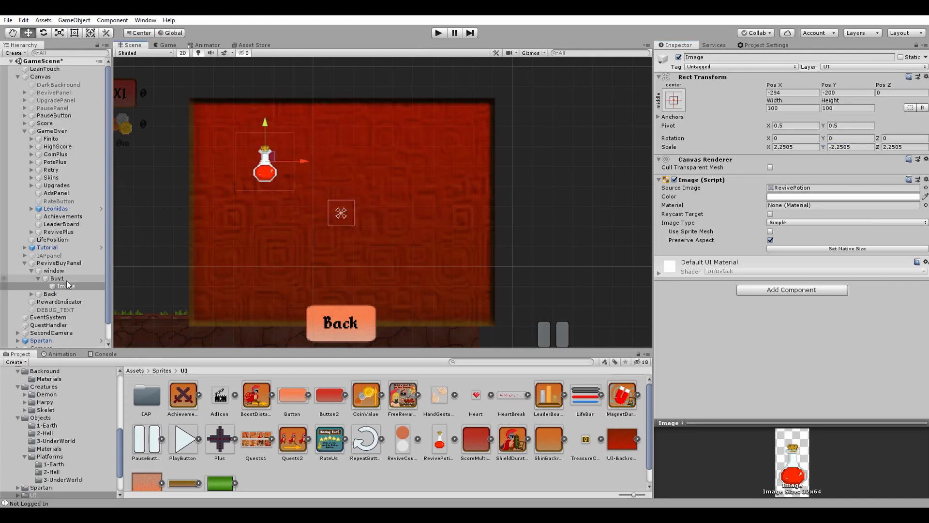
right_click(57, 278)
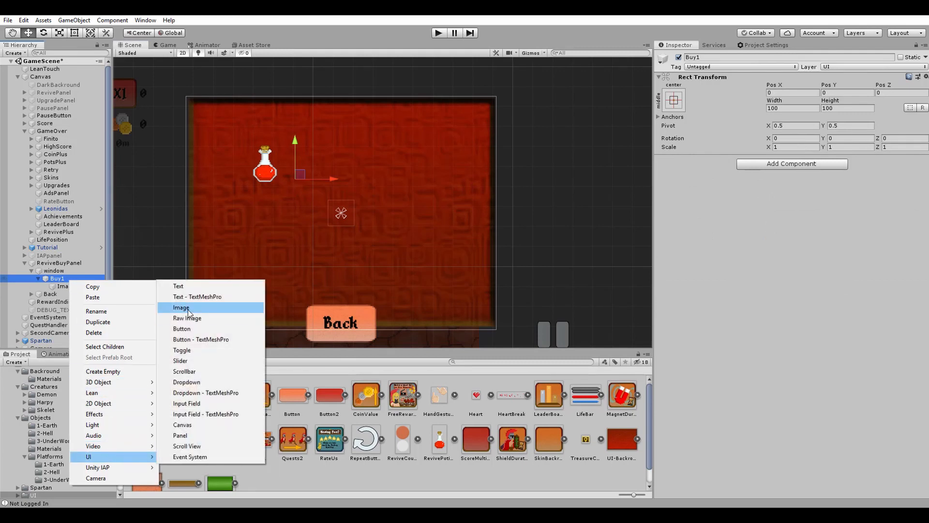
click(182, 308)
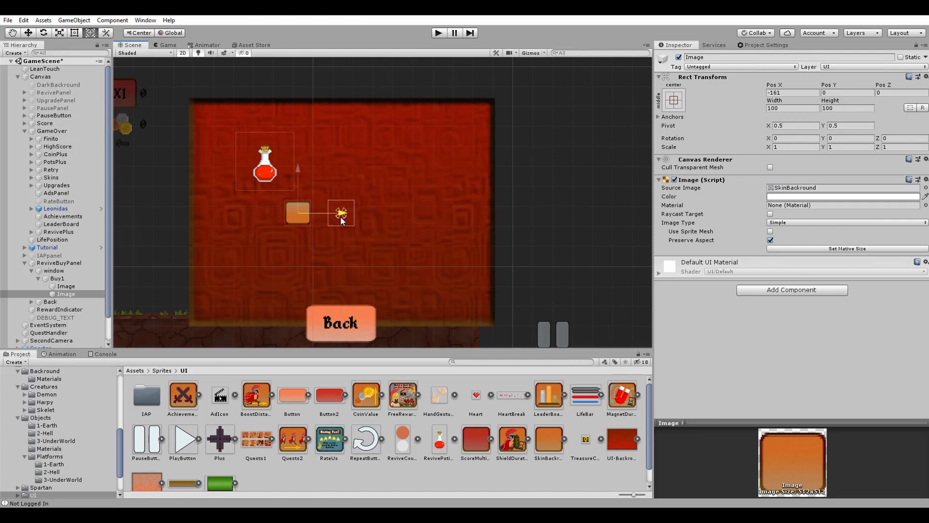
click(58, 262)
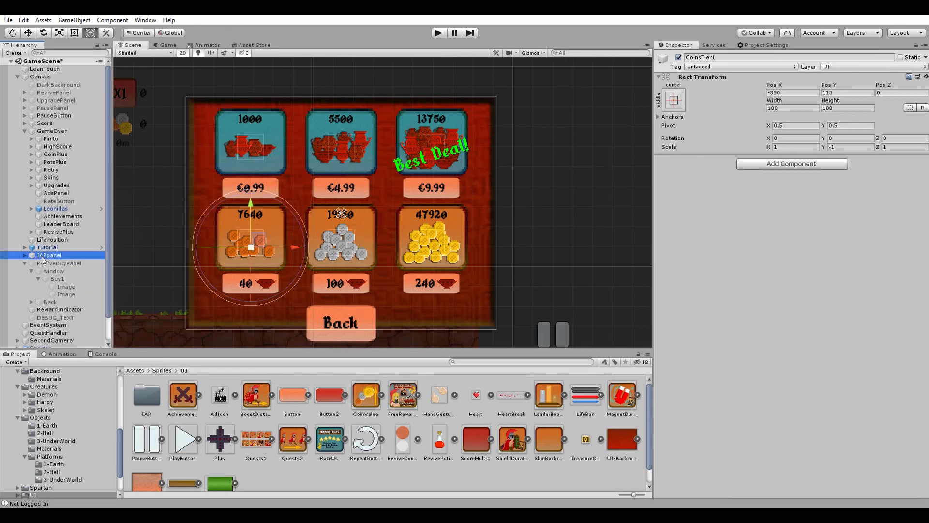
Build potion tiles Buy1, Buy3, Buy5 with amounts 1, 3, 5 and prices 10, 27, 27
click(59, 262)
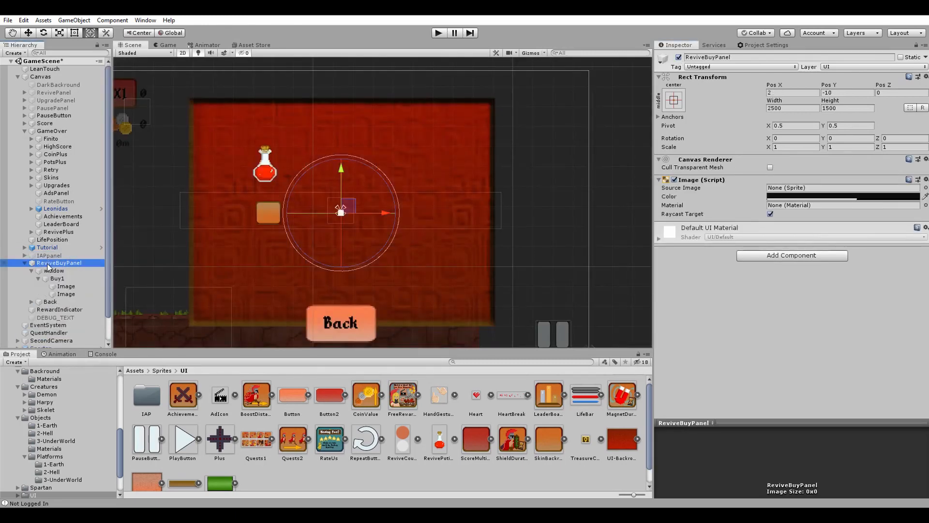
click(59, 309)
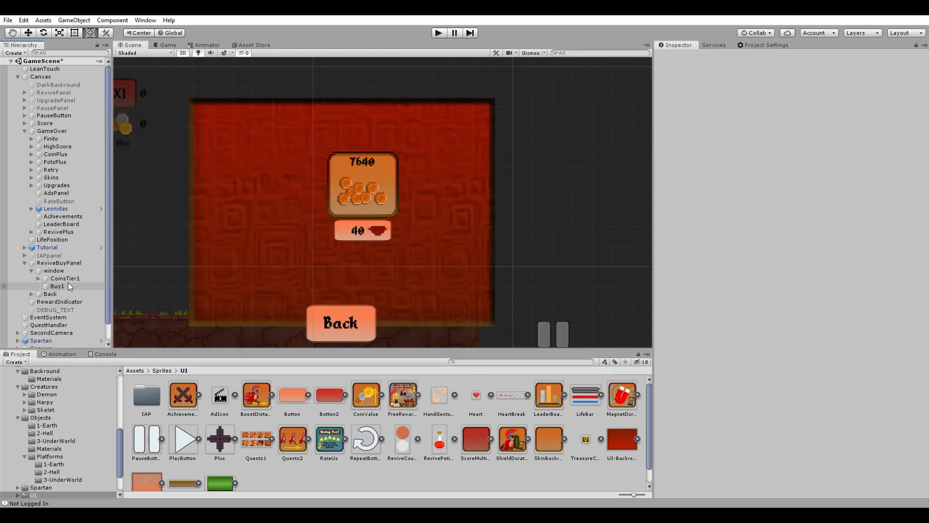
click(70, 286)
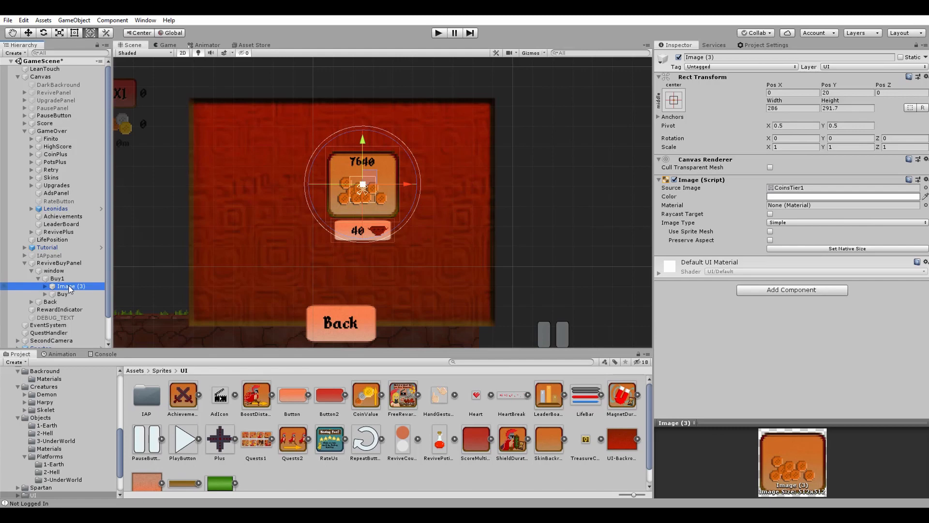
click(79, 294)
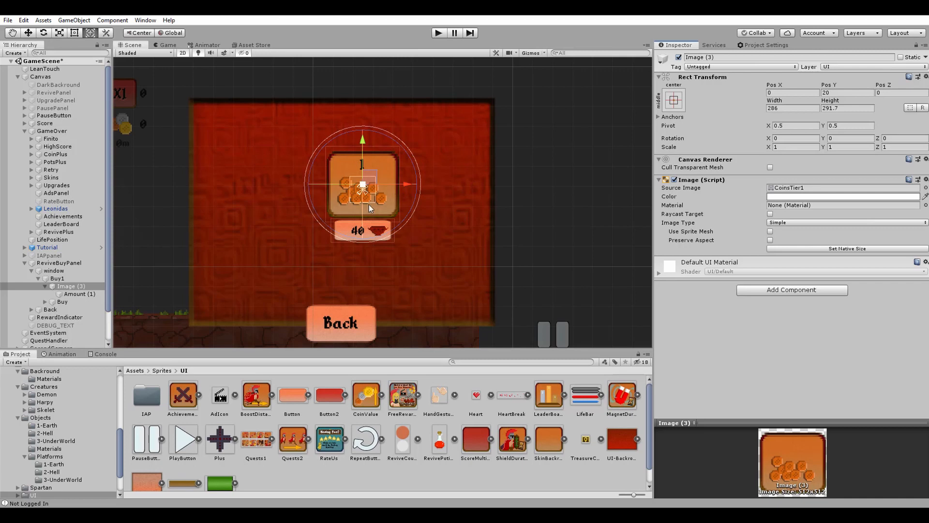
right_click(67, 286)
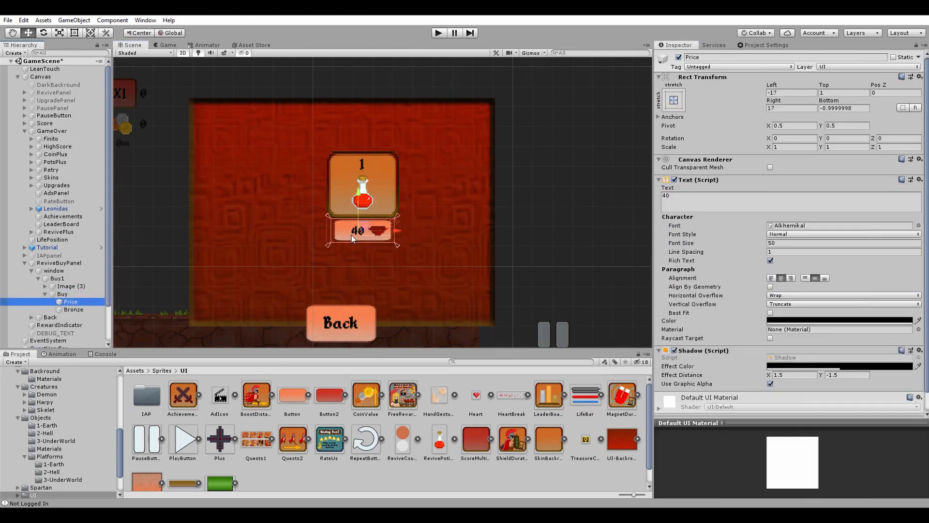
text(10)
text(Buy3)
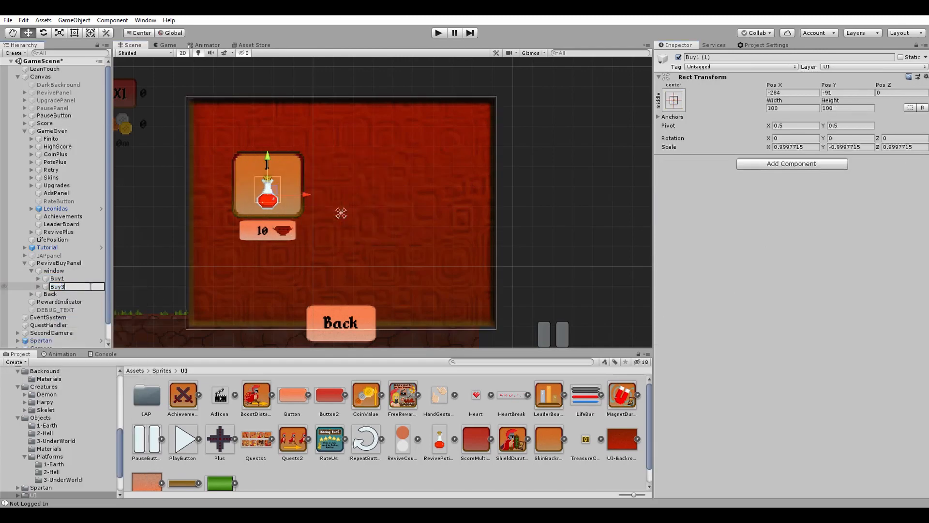
click(77, 317)
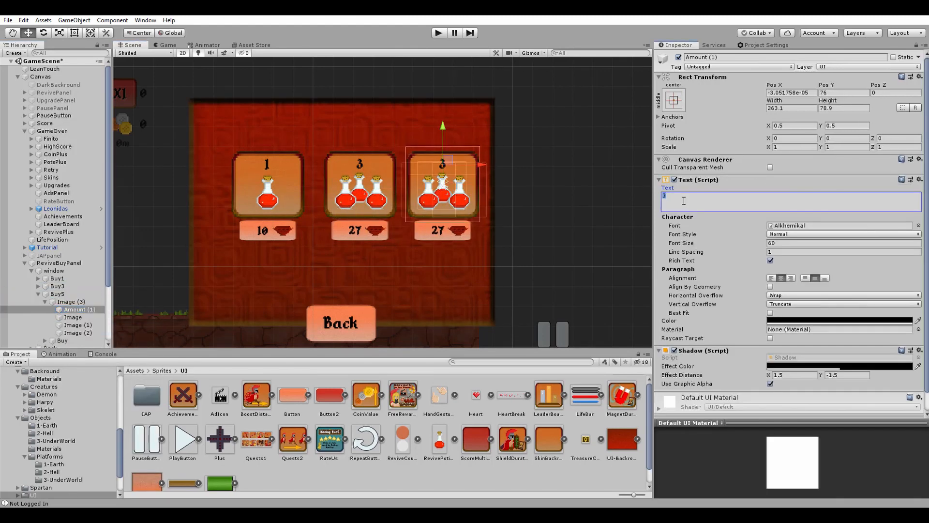
click(77, 344)
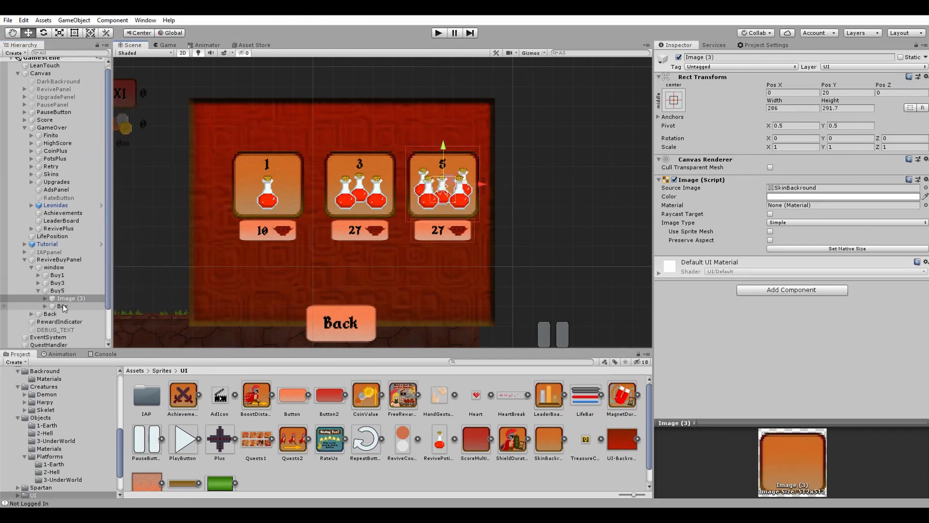
click(71, 314)
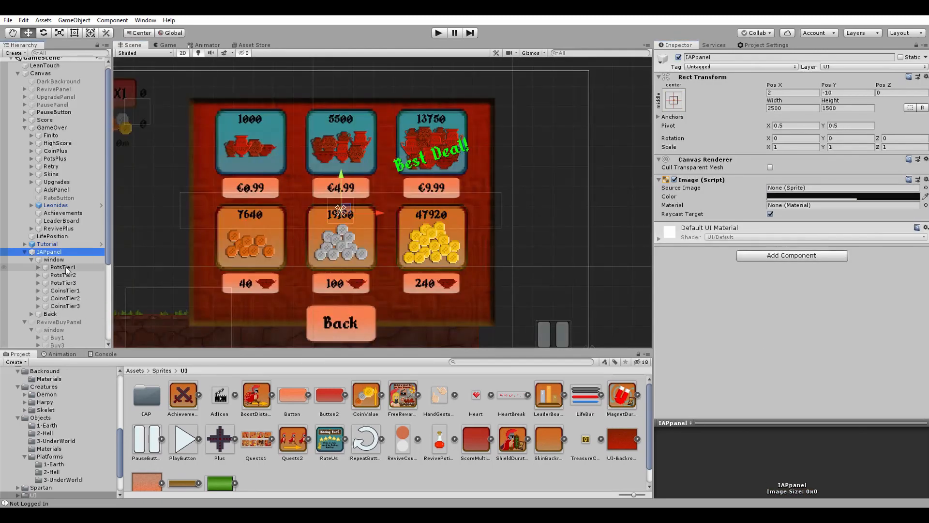
Price Buy5 at 42, set window height to 900, and test the revive shop in Play mode
click(59, 262)
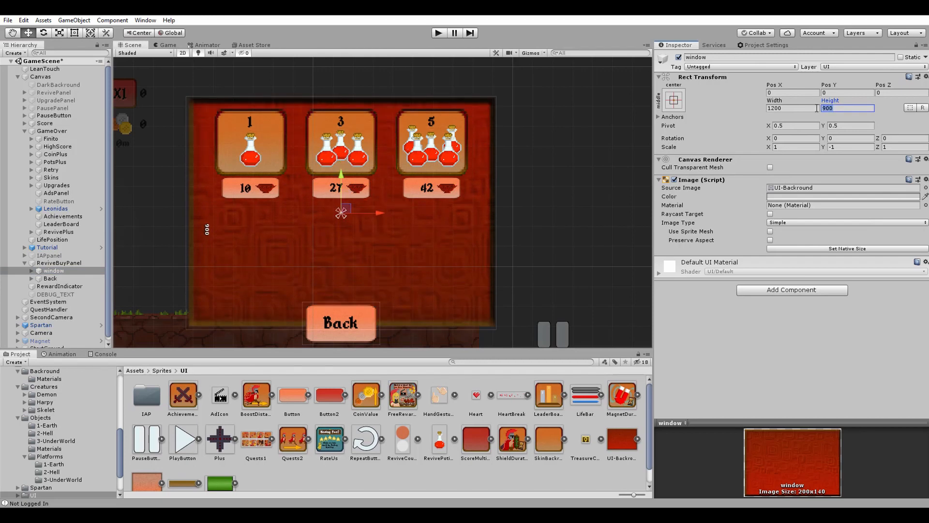
click(50, 302)
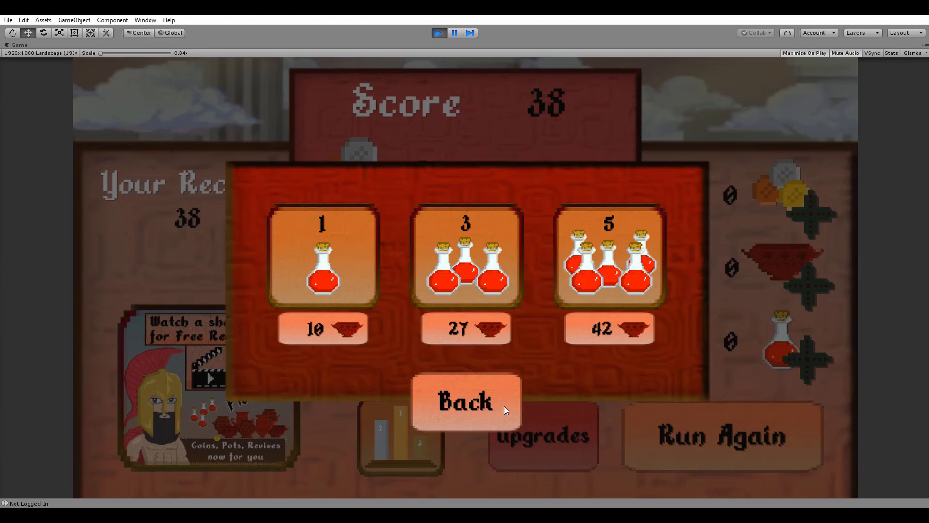
click(438, 32)
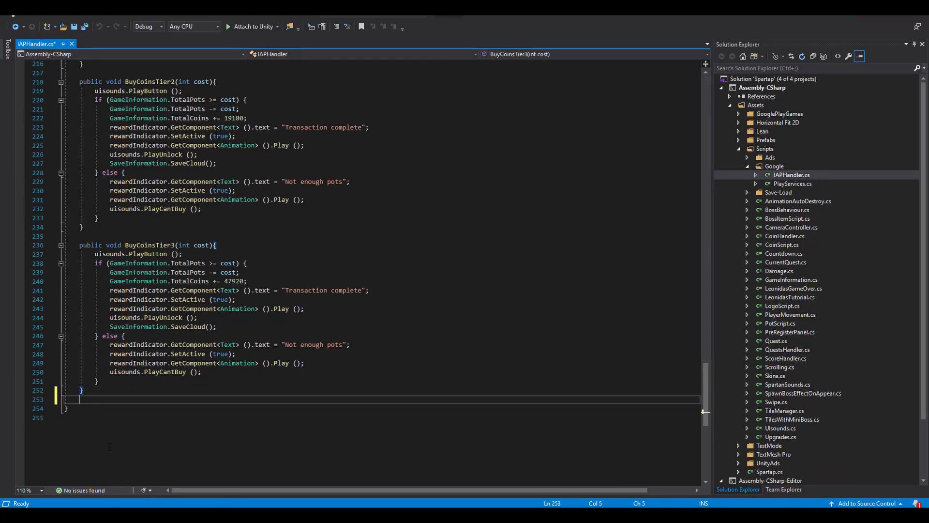
Start BuyReviveTier1(int cost), playing a UI sound and checking TotalPots >= cost
text(public void B)
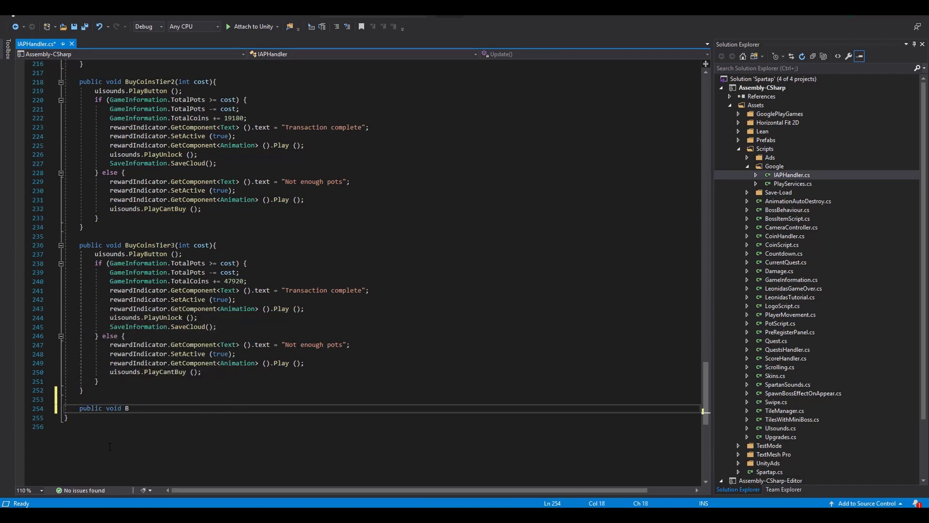
text(uyRevive)
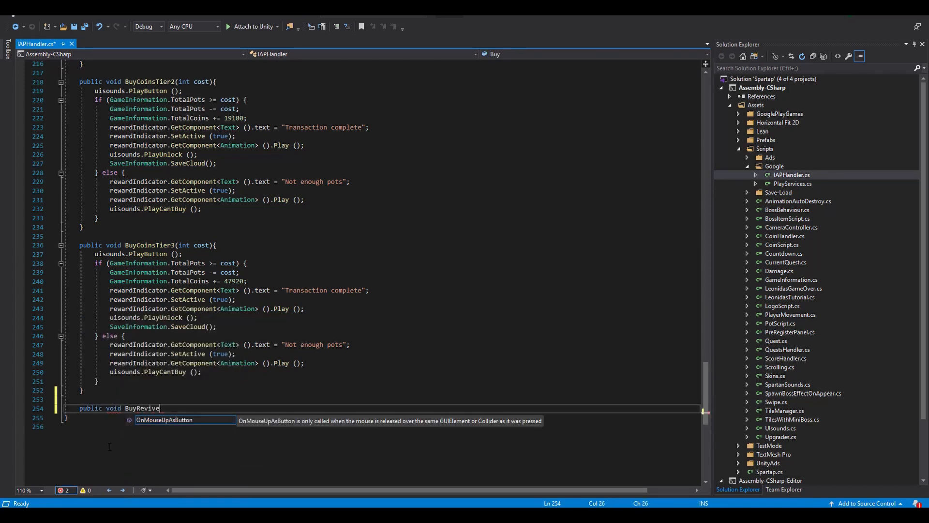
text(Tier1())
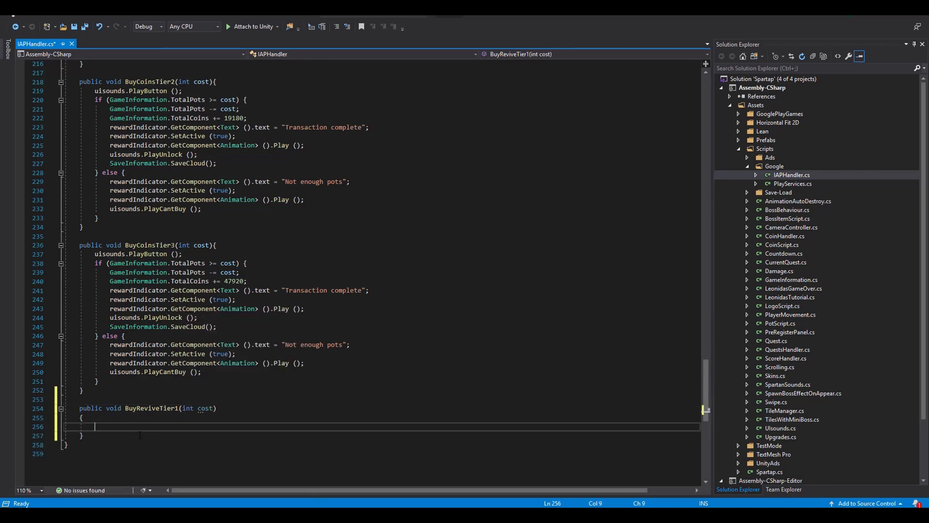
text(uisounds.PlayButton();)
text(if ()
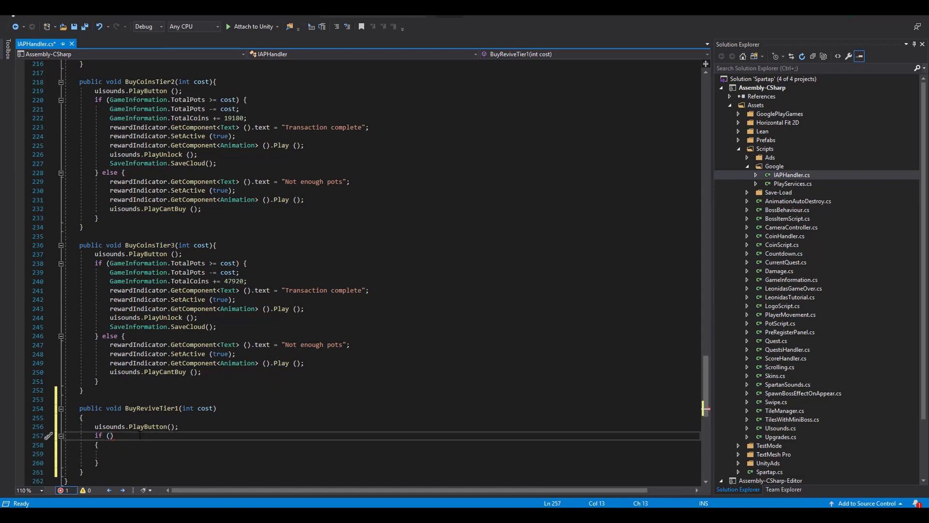
text(GameInformation.)
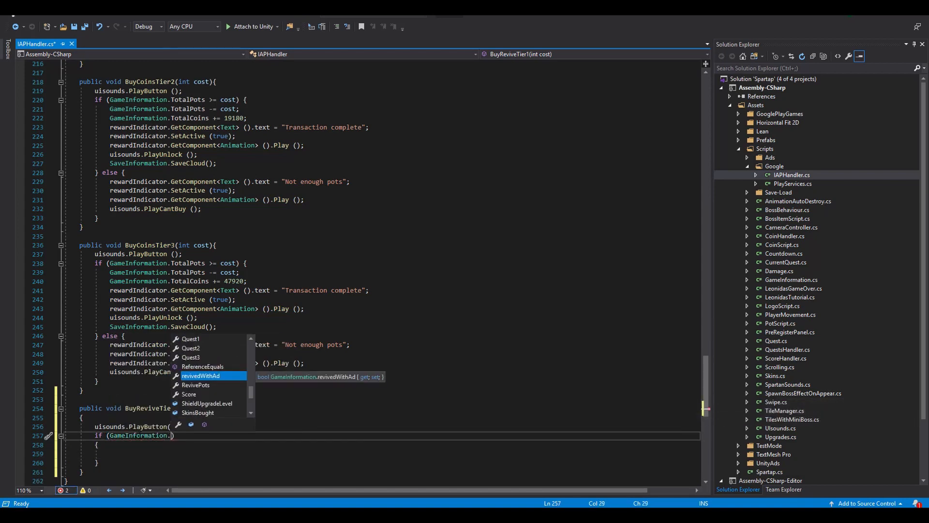
text(TotalPots)
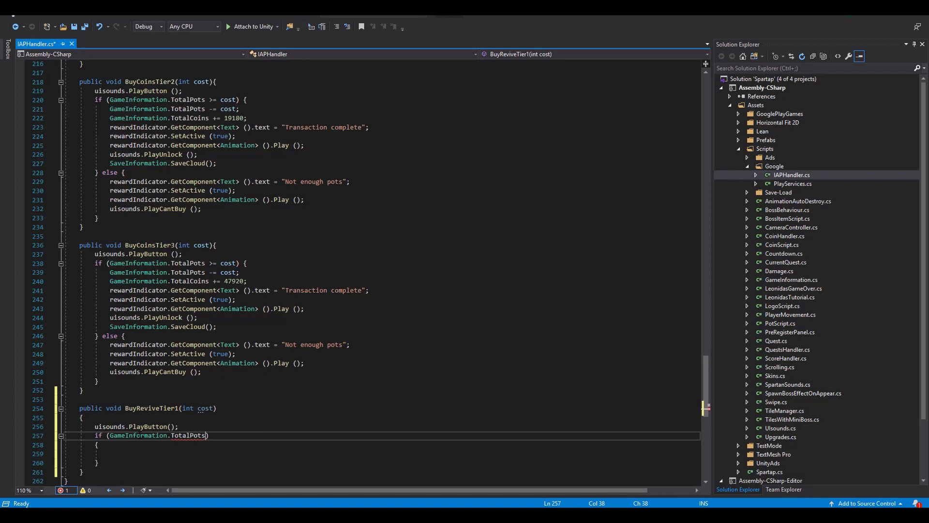
text(>= cost)
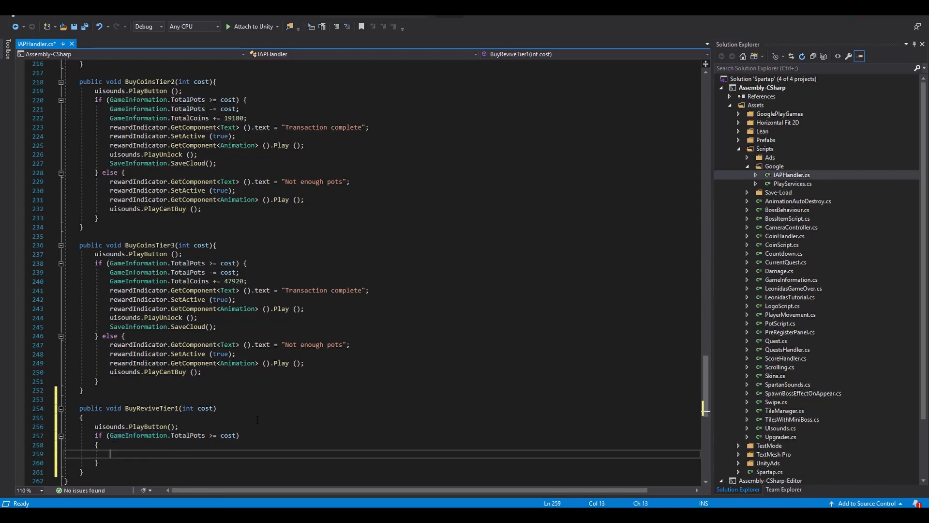
Deduct cost from TotalPots, add one RevivePot, show 'Transaction complete', and save
text(GameInformation.TotalPots -= cost)
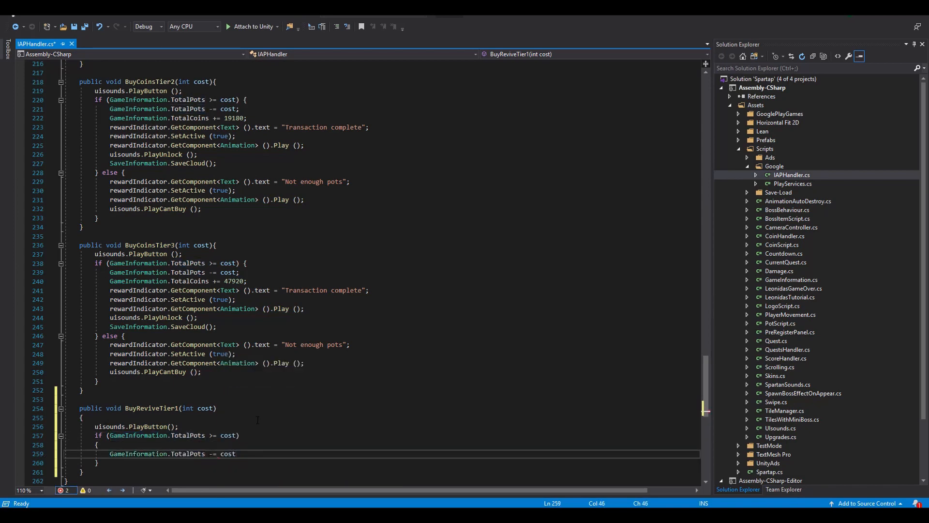
text(;)
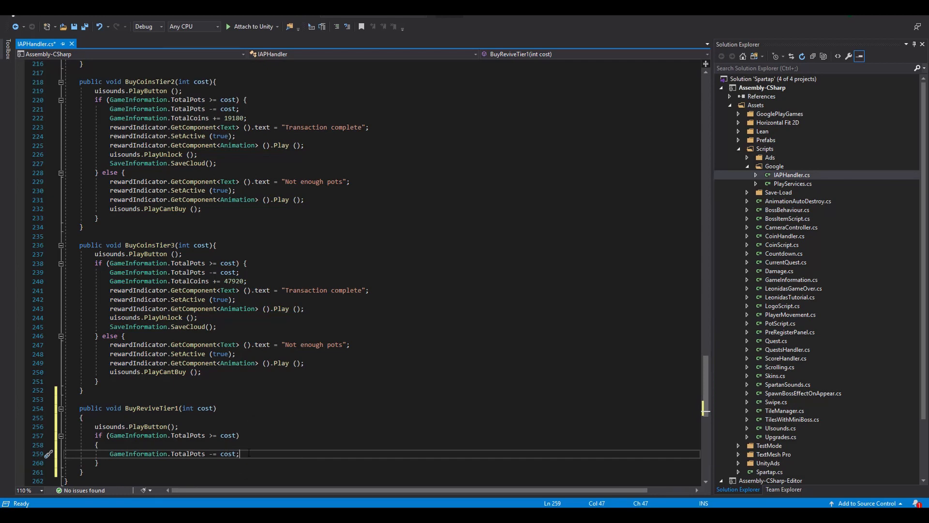
text(GameInformation.re)
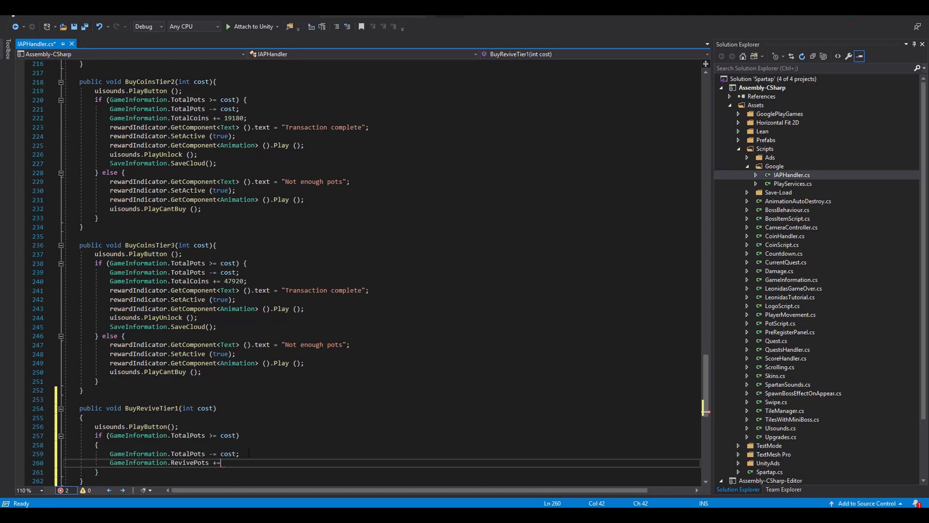
text(1;)
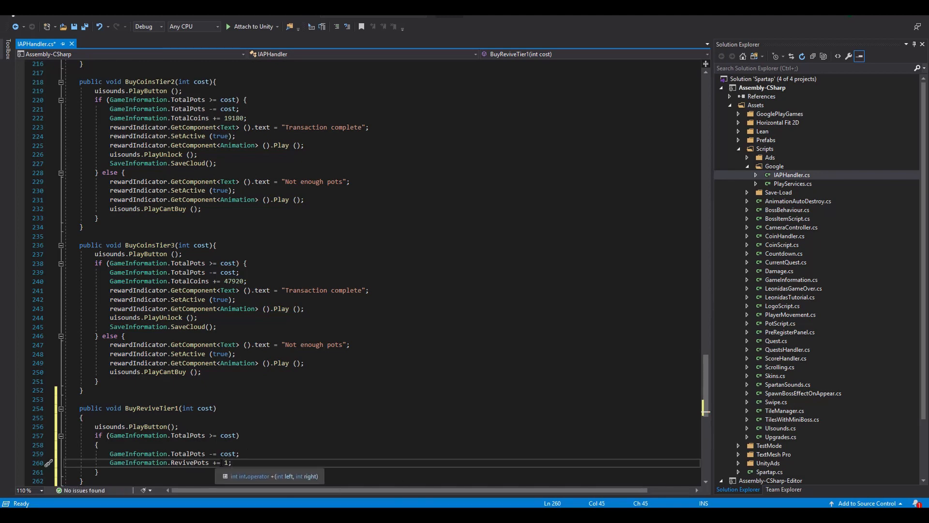
text(rewardIndicator.GetComponent<>())
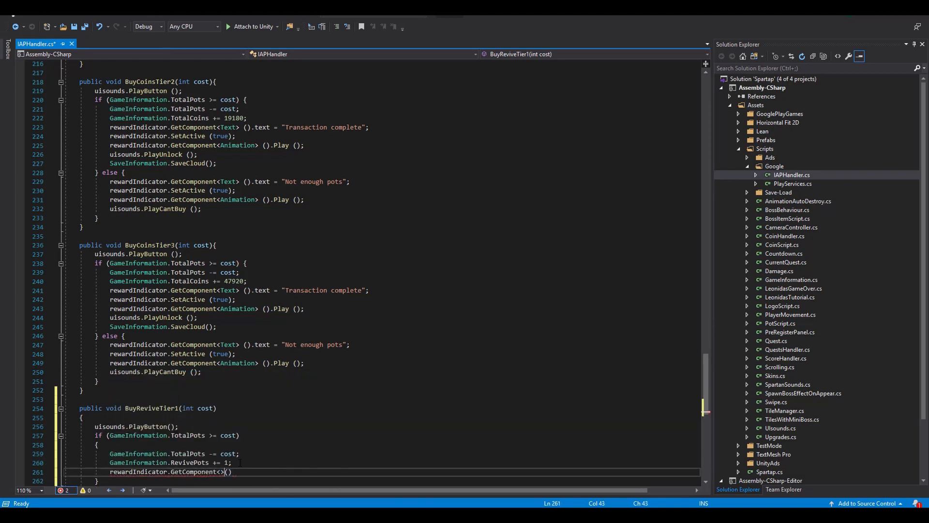
text(Text>().text = "Transaction complete";)
text(rewardIndicator.GetComponent<Anima>()
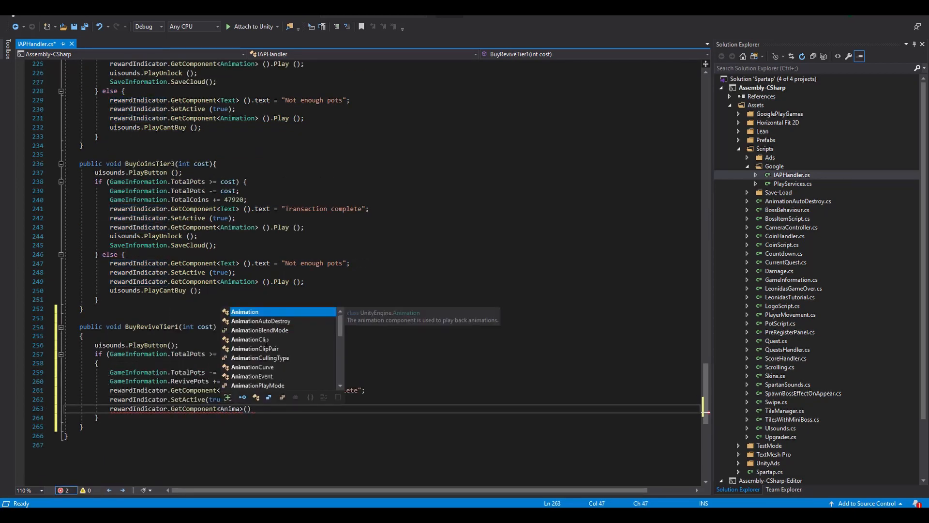
text(uison)
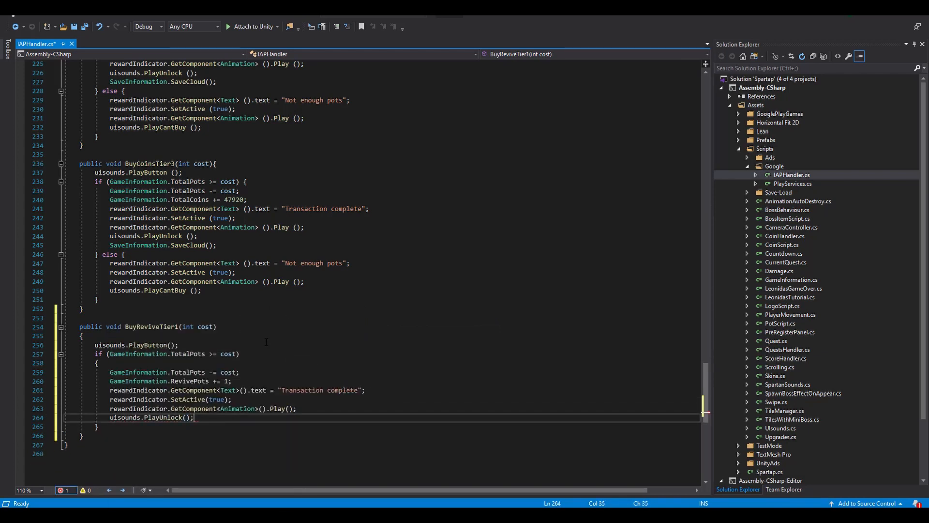
text(SaveInformation.SaveCloud();)
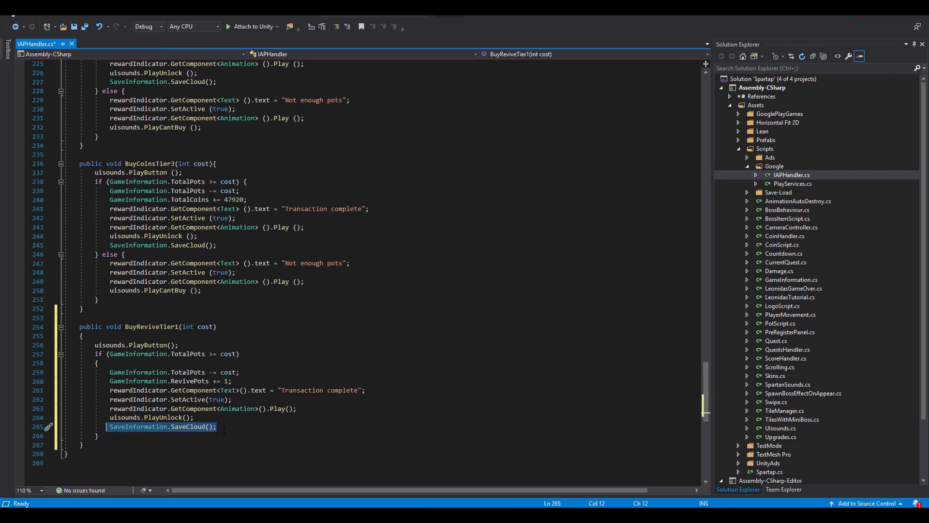
mouse_move(192, 430)
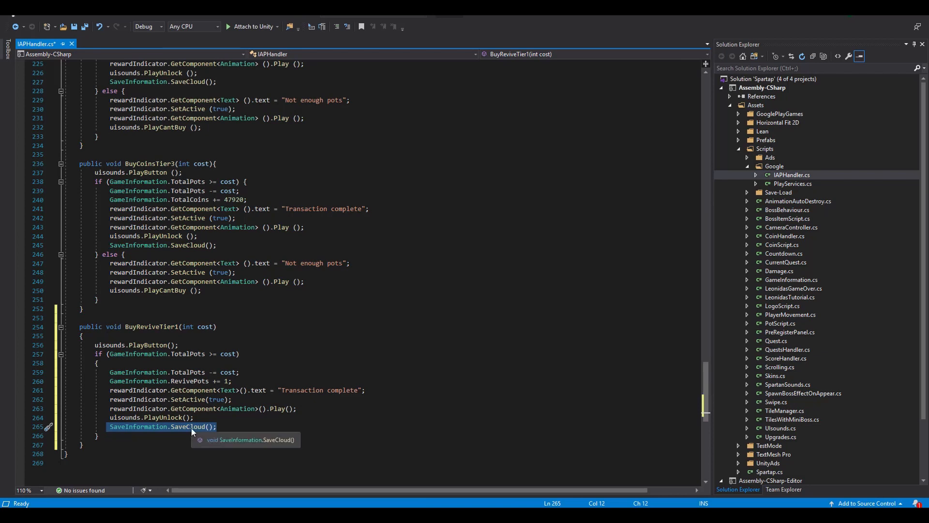
Add an else branch to BuyReviveTier1 showing and animating 'Not enough pots'
text(}el)
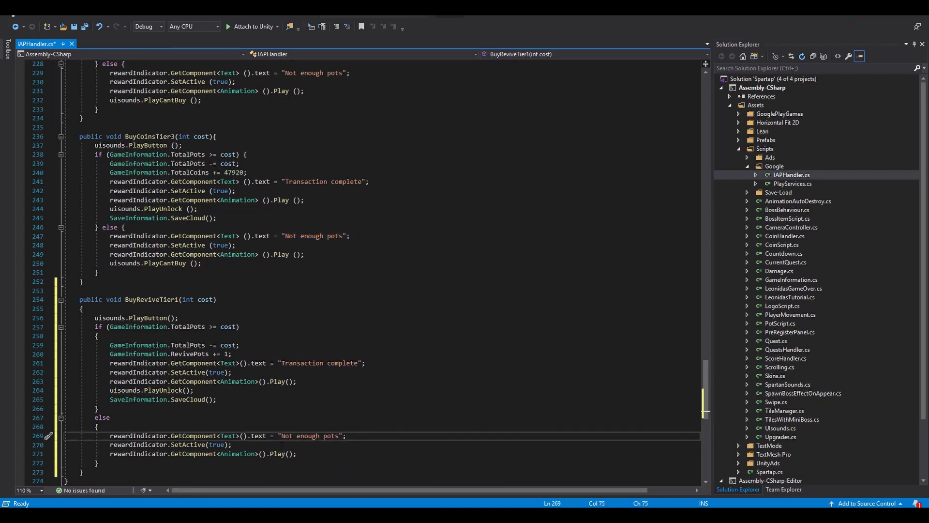
text(uis)
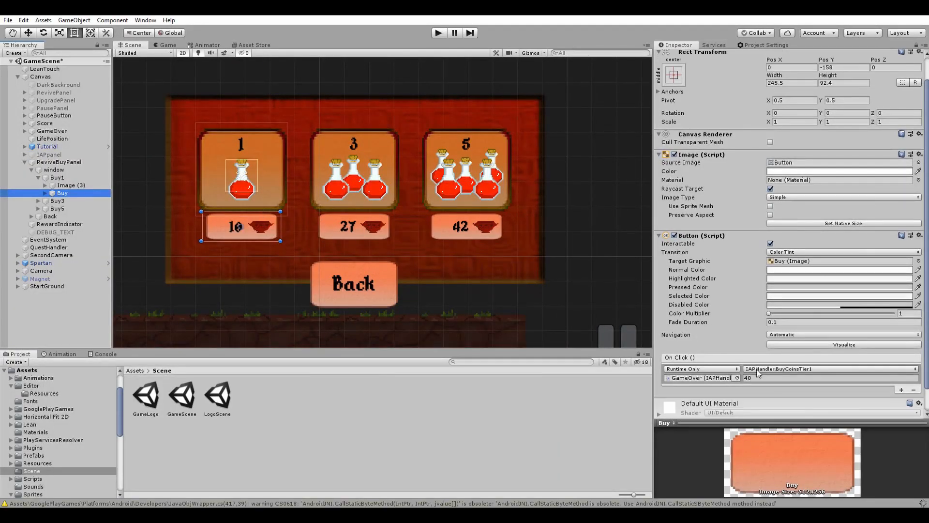
Set the 3-potion Buy button's On Click to IAPHandler.BuyReviveTier2 and inspect RevivePlus
click(830, 369)
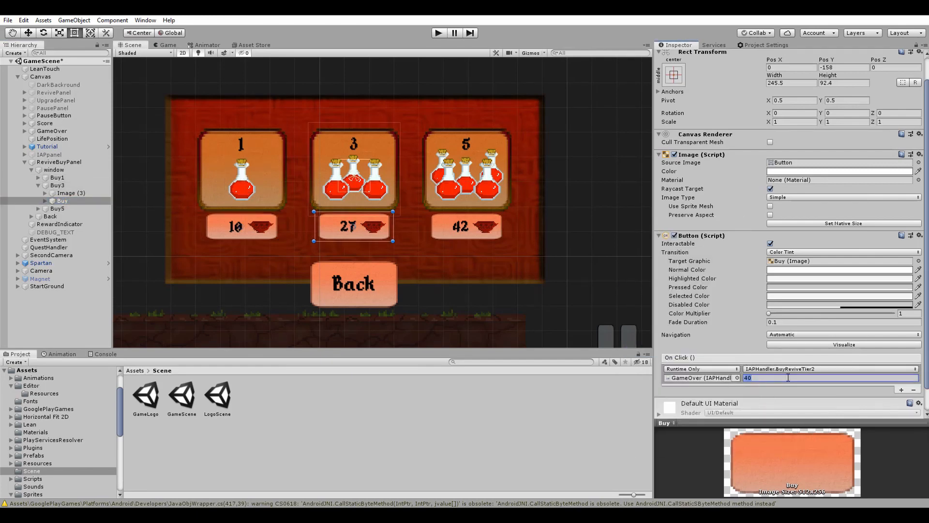
click(57, 193)
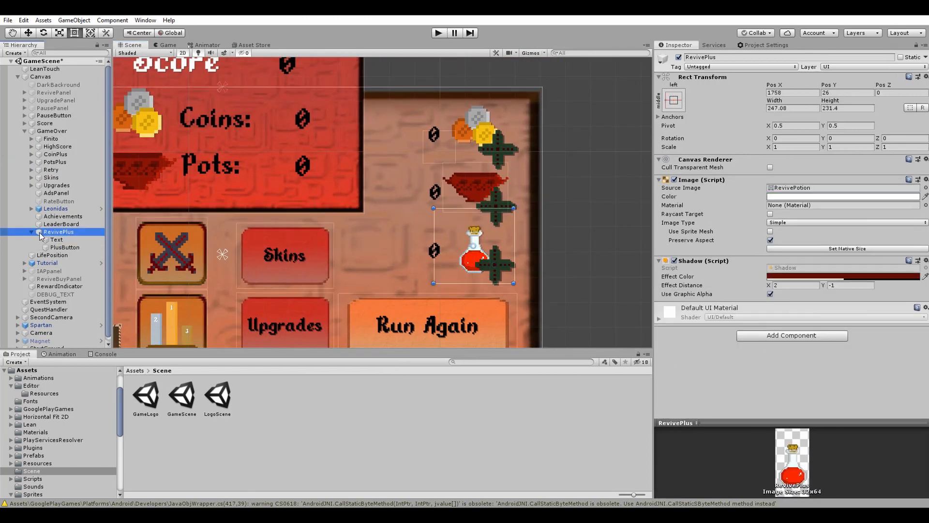
click(56, 240)
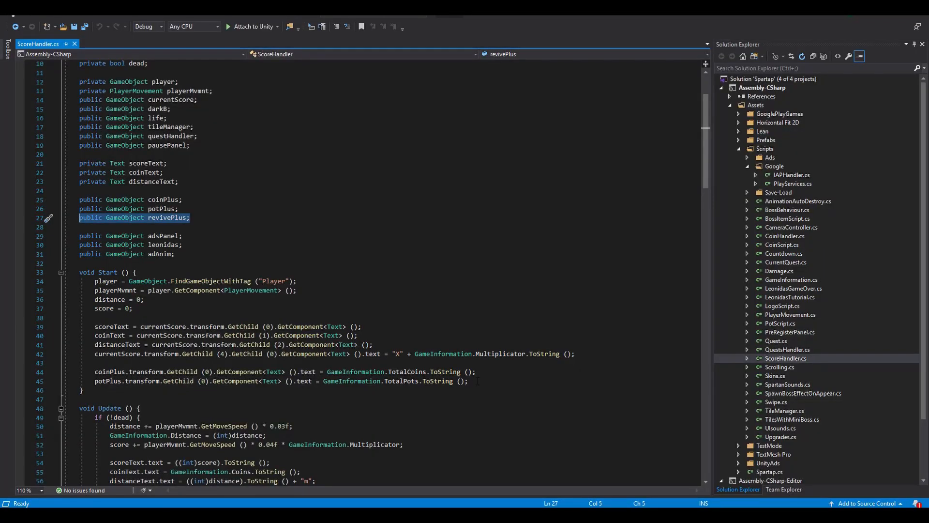
In ScoreHandler.Start, set revivePlus's child Text to GameInformation.RevivePots.ToString()
text(revivePlus)
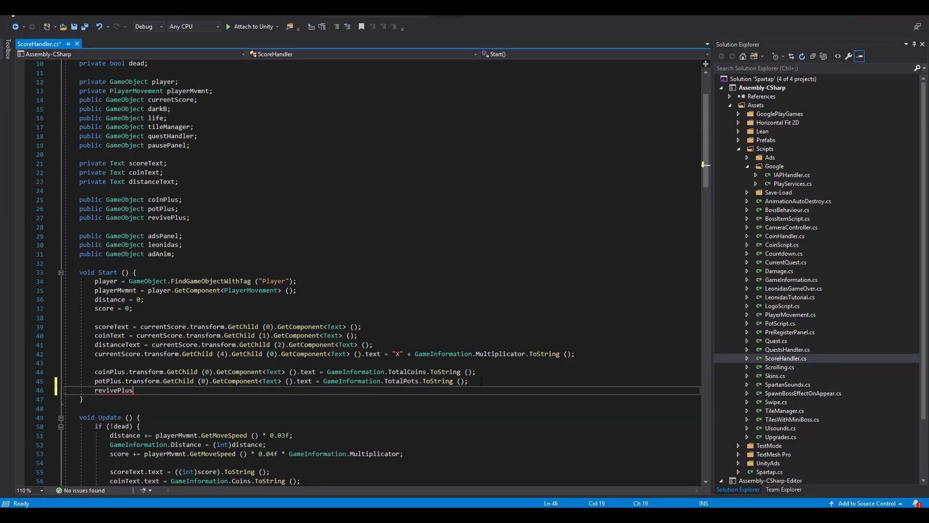
text(.transform.GetChild())
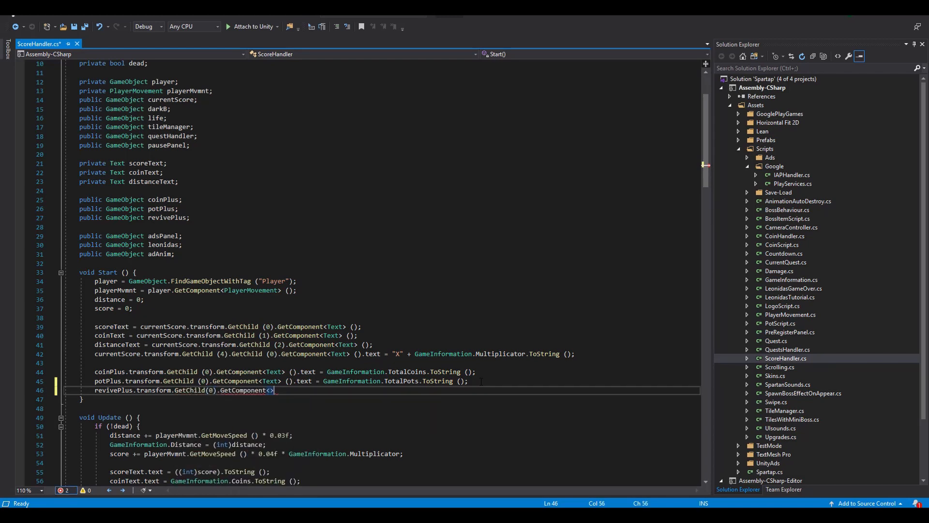
text(Text>().text)
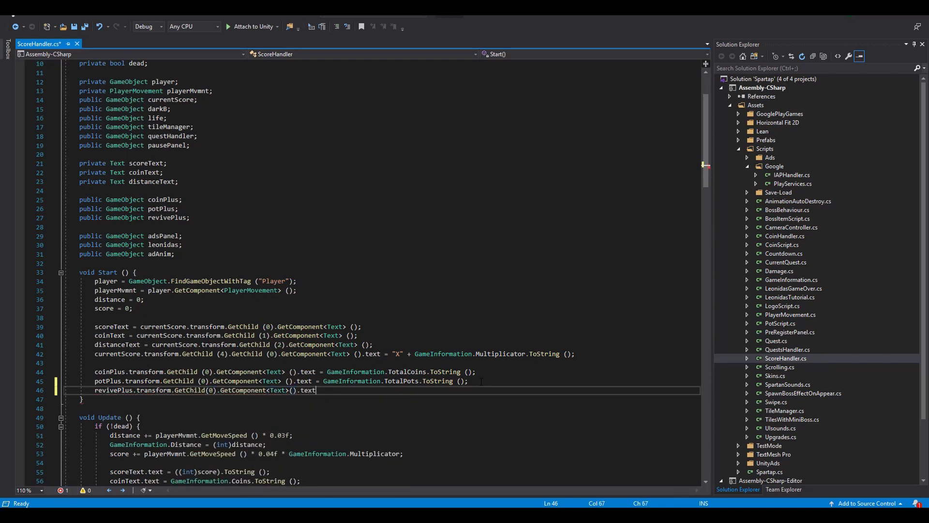
text(GameInformation.)
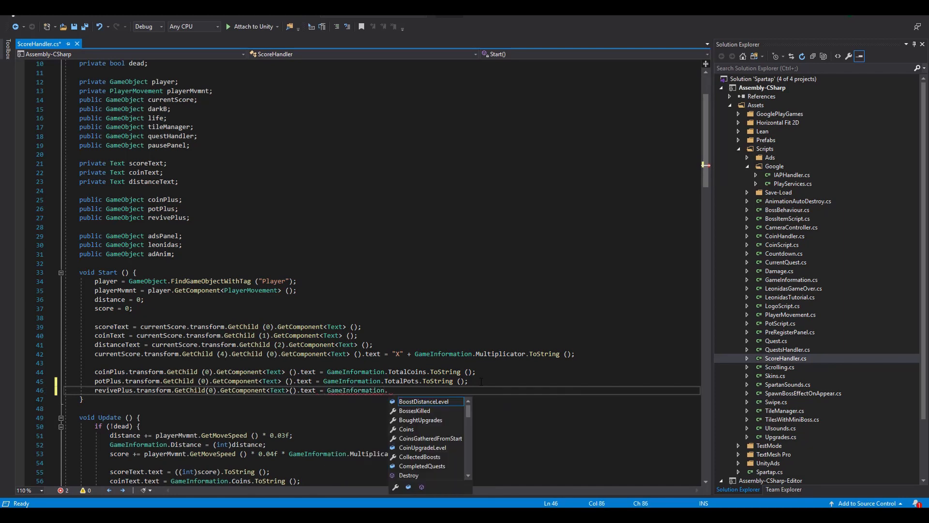
text(RevivePots.ToString)
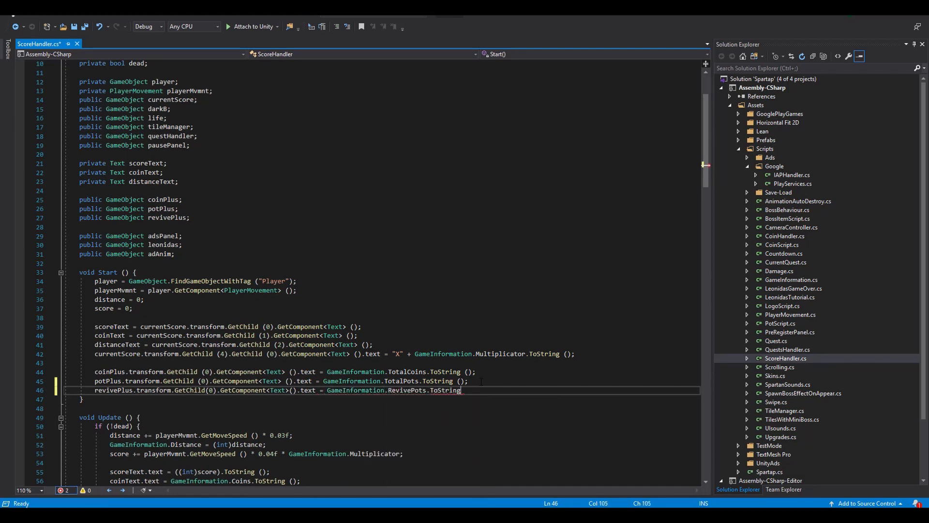
text(;)
text(if ()
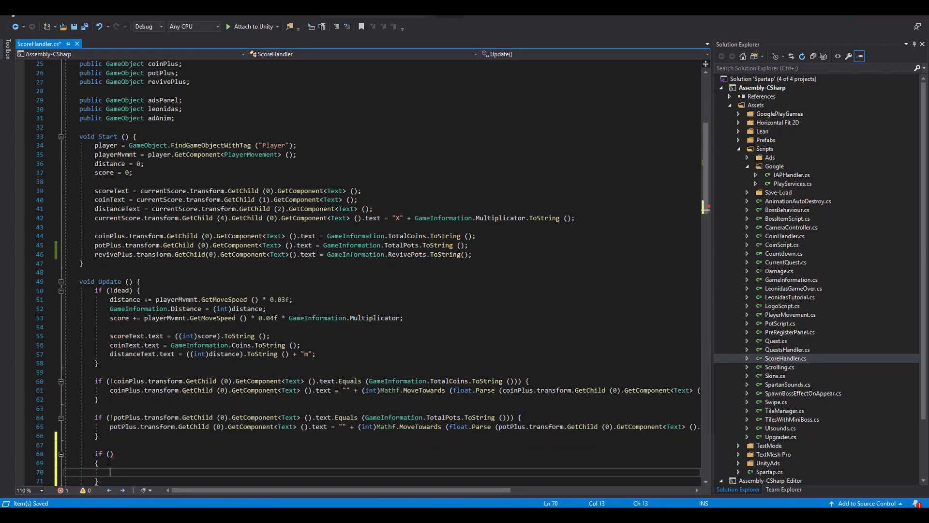
In Update, move revivePlus's text toward RevivePots with Mathf.MoveTowards at Time.deltaTime * 50
text(revivePlus)
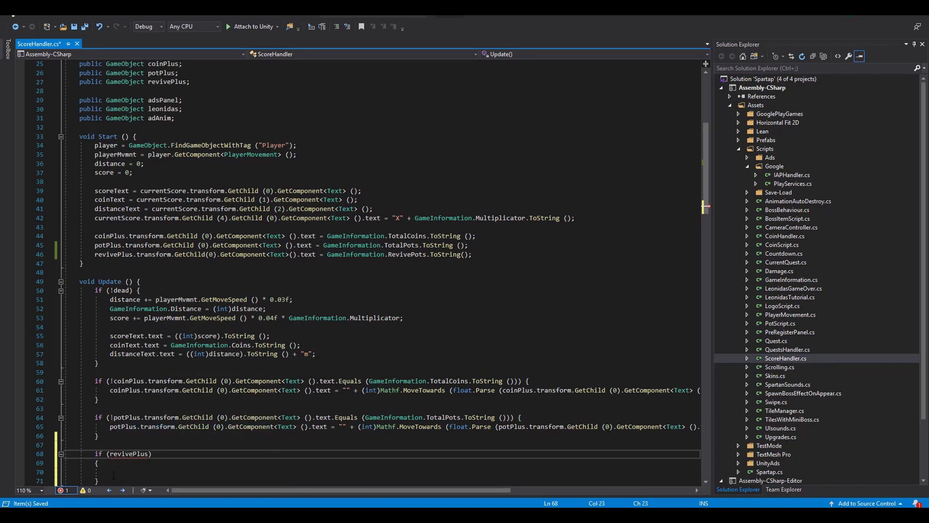
text(.transform.GetChild(0))
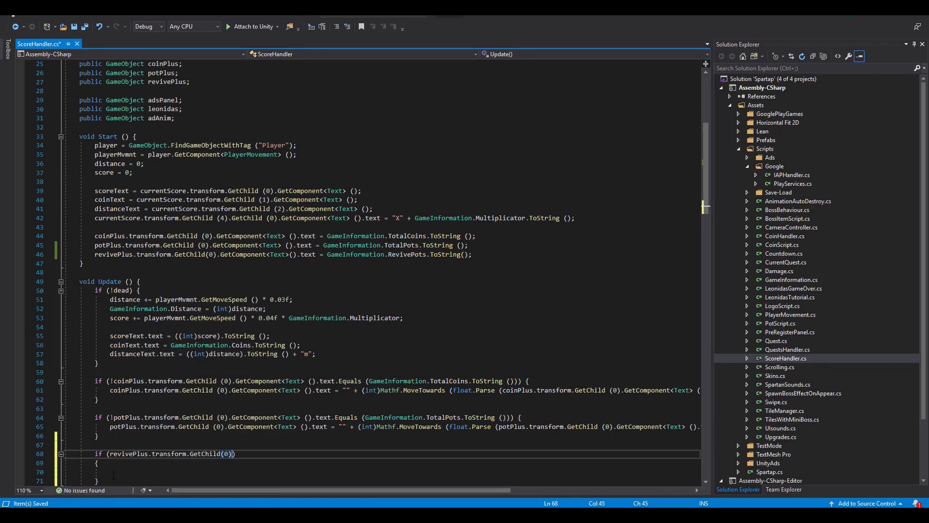
text(.GetComponent<Text>().text.Equals()))
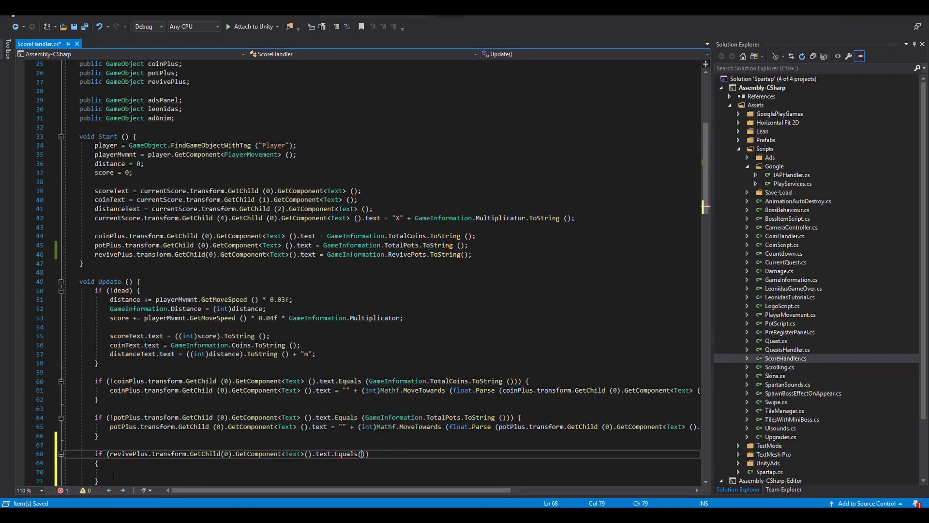
text(GameInformation.RevivePots.t)
click(398, 471)
text(revivePlus.transform.GetChild(0).GetComponent<Text>().text)
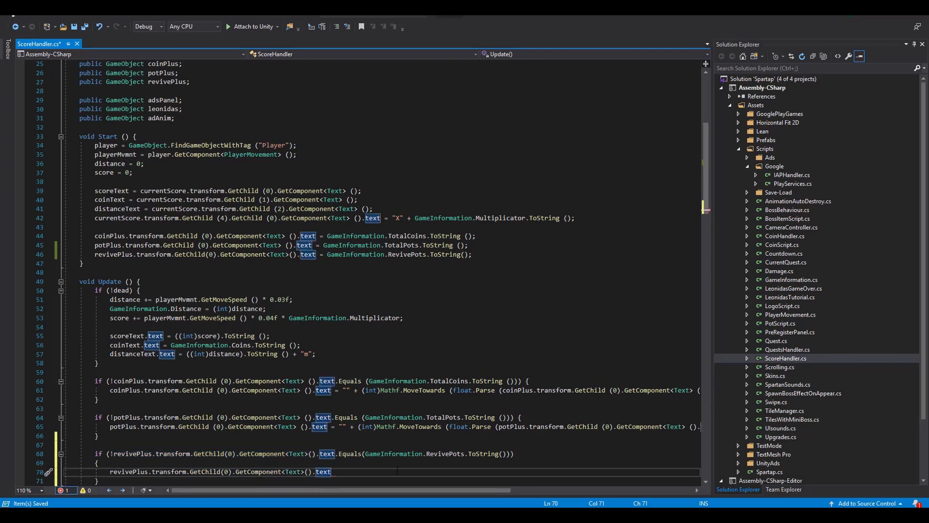
text(= "" + (int)Mathf.MoveTowards(float.Parse)
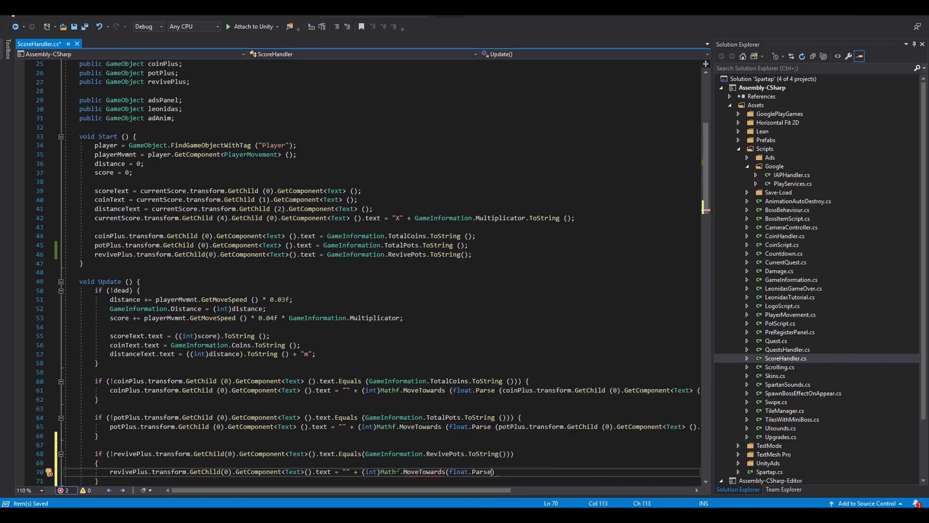
text(()
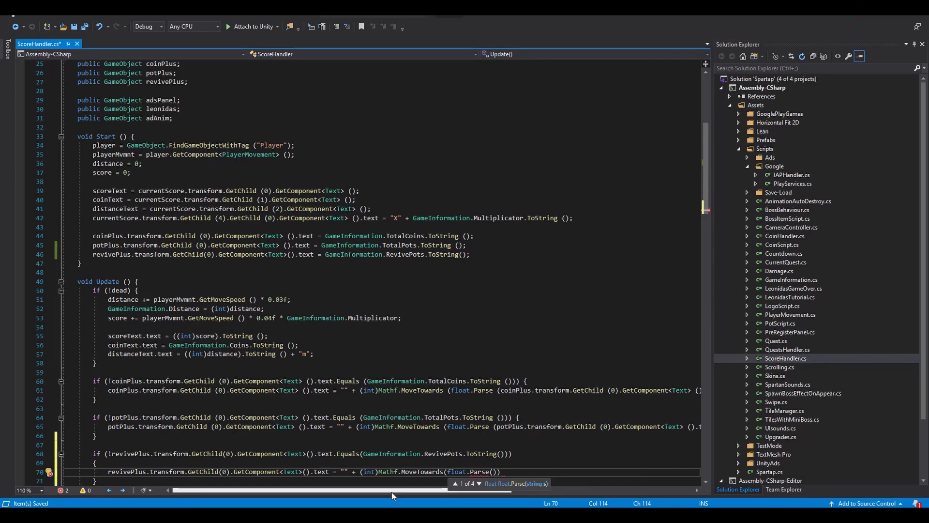
scroll(right, 3)
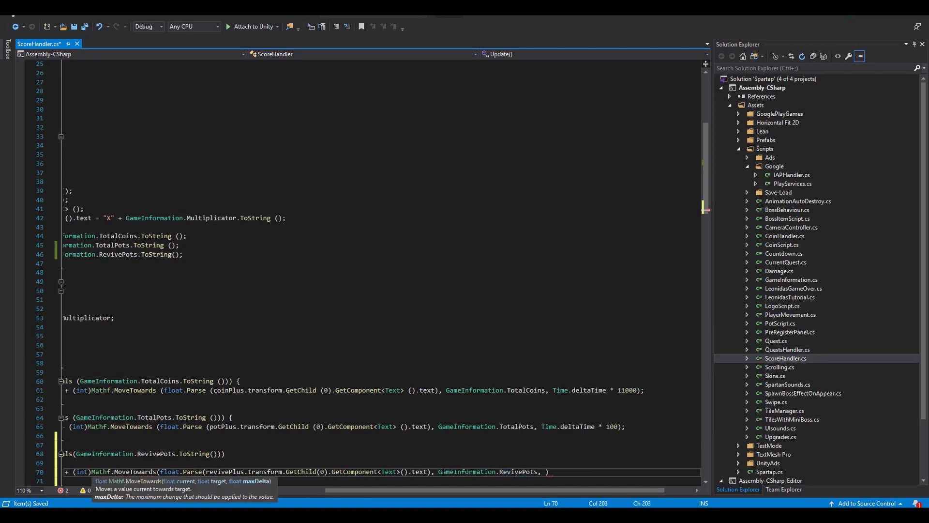
text(Time.deltaTime)
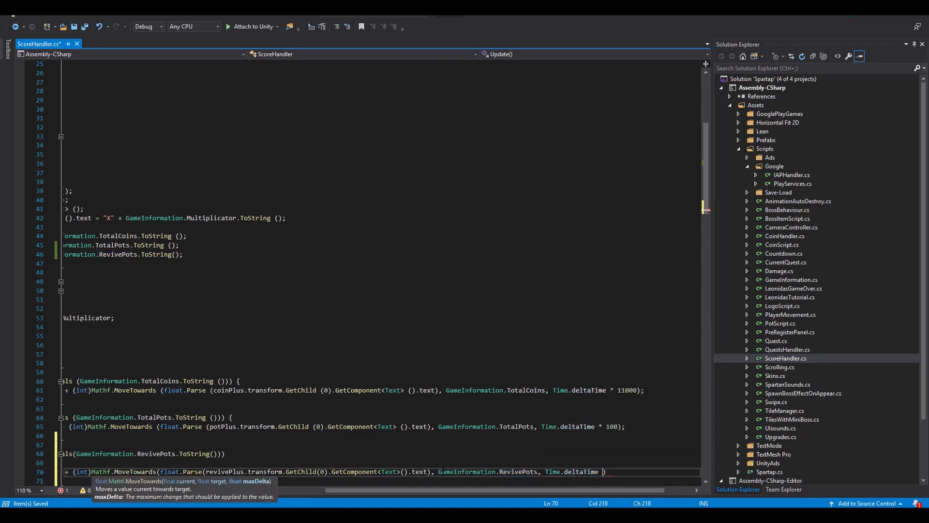
text(* 50);)
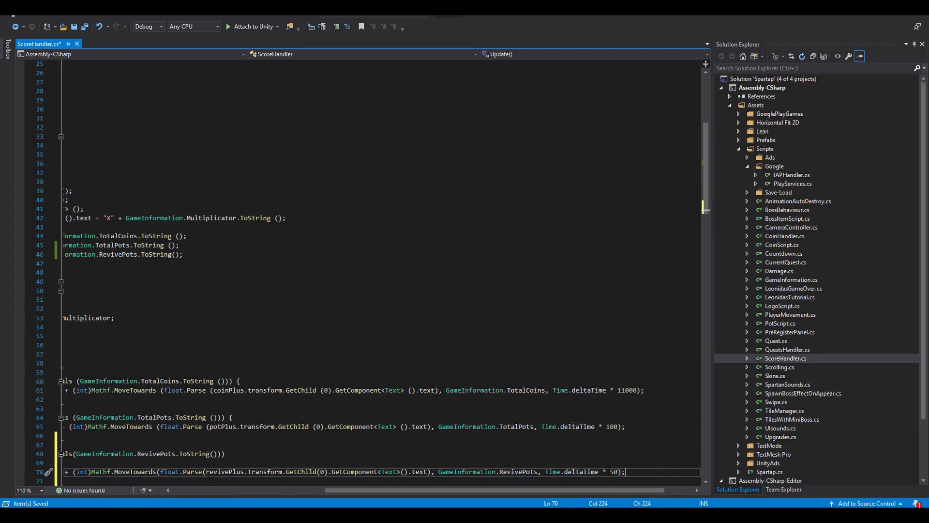
scroll(left, 3)
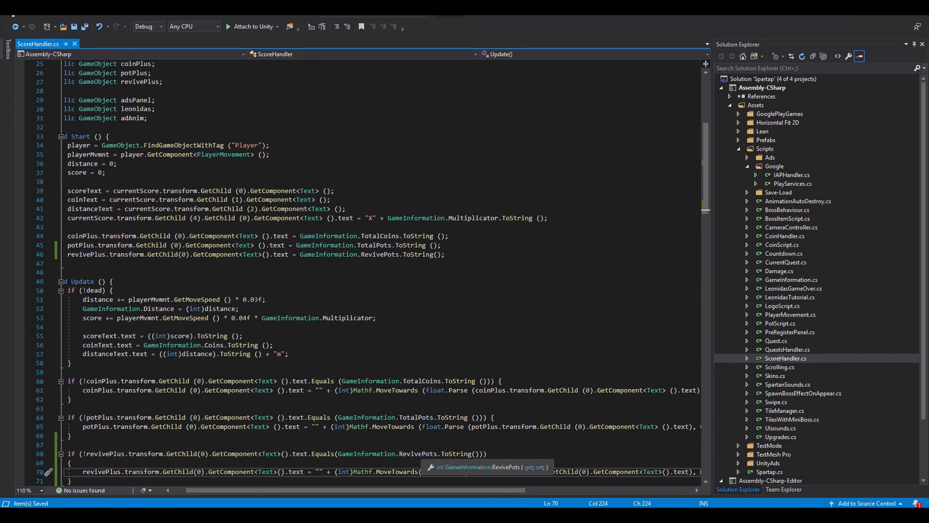
Play-test buying single and five-potion packs (10 and 42 pots) until 'Not enough pots' appears
click(439, 32)
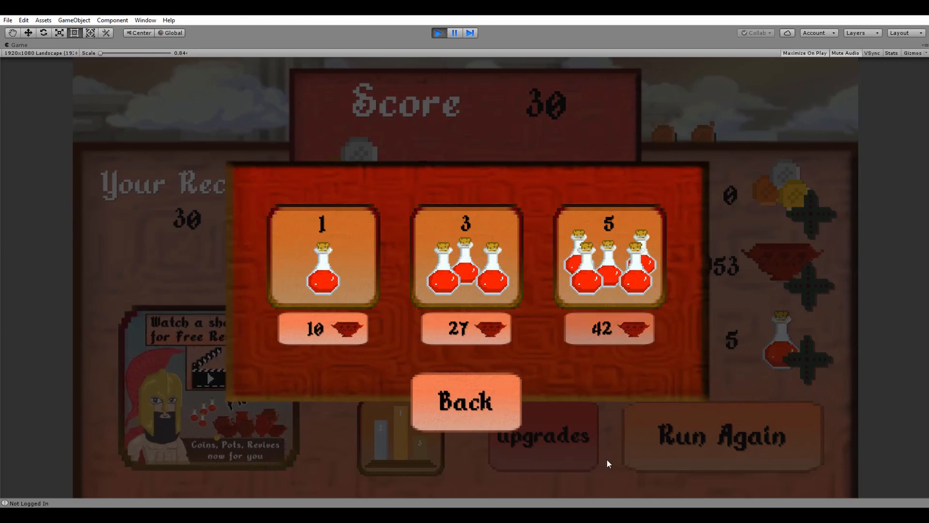
click(464, 401)
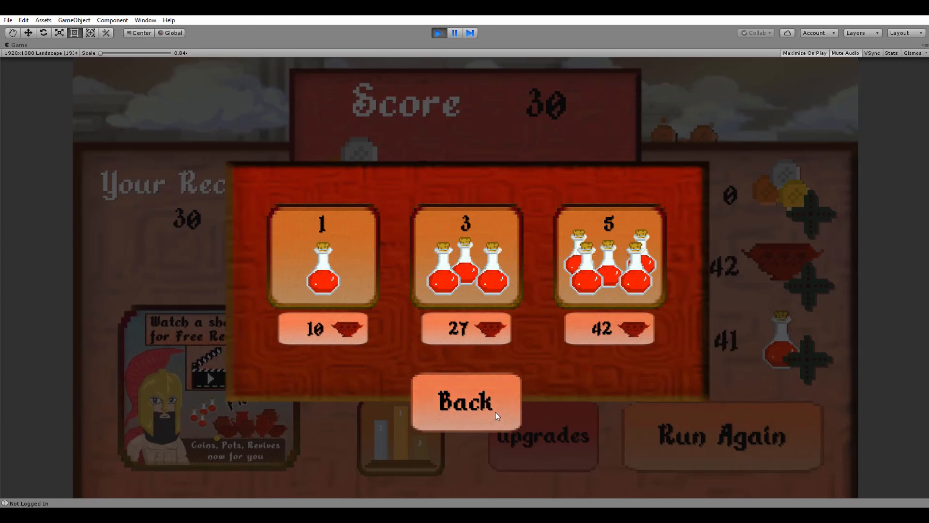
click(609, 328)
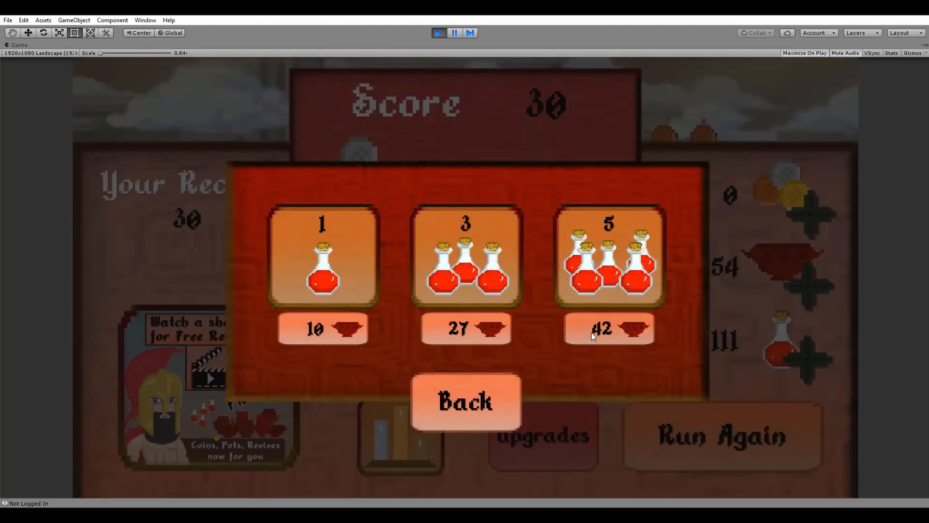
click(608, 328)
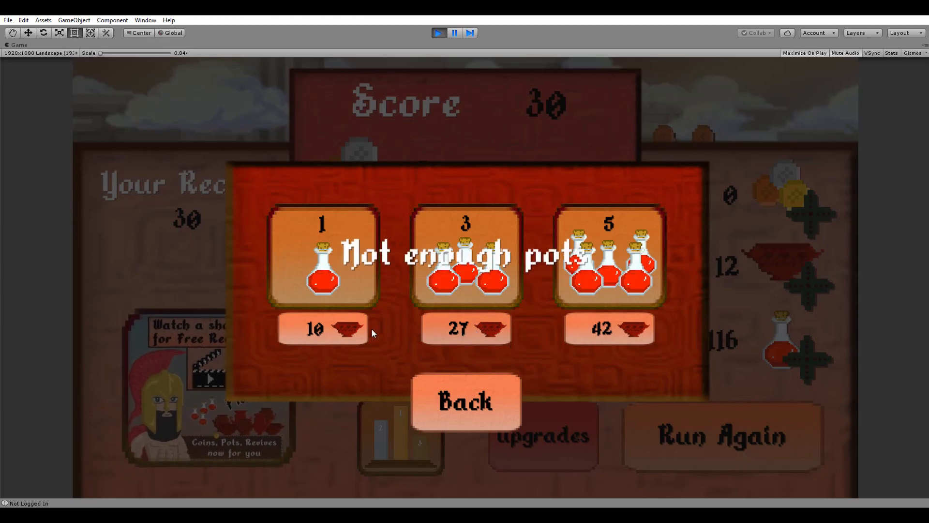
click(464, 400)
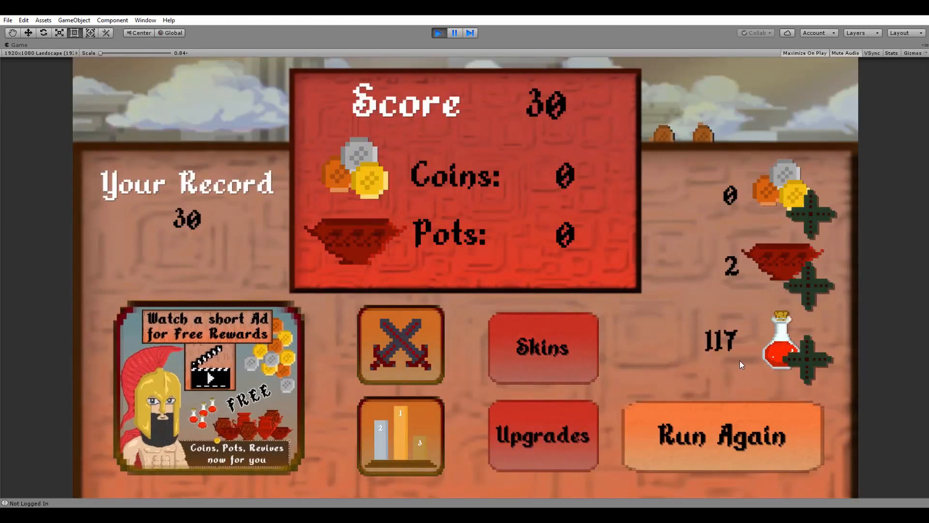